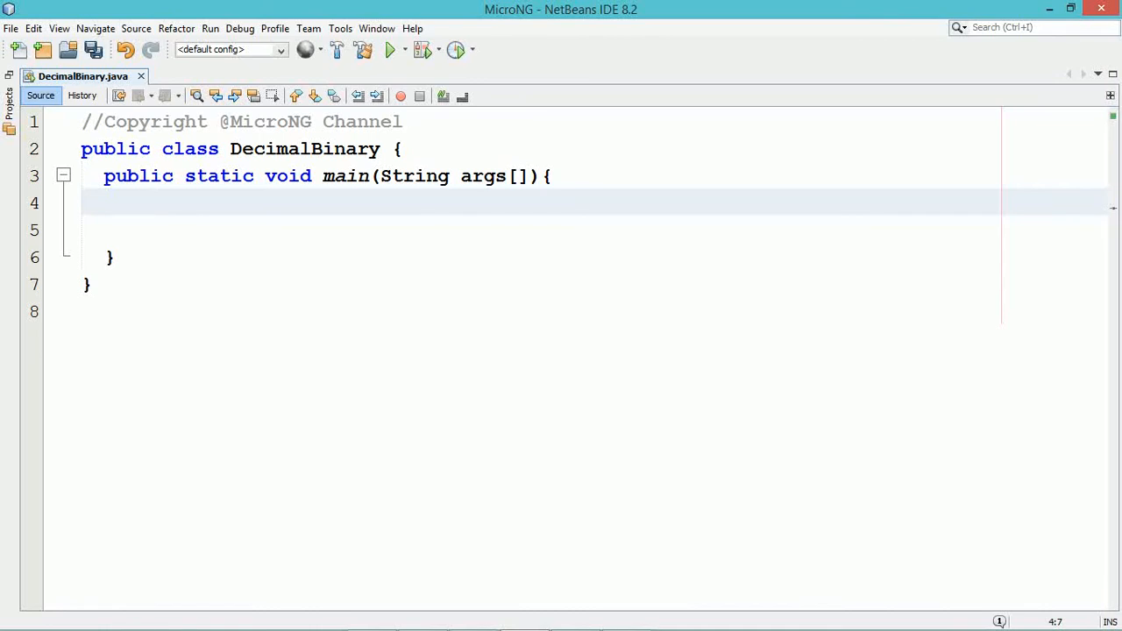
Declare Scanner sc = new Scanner(System.in) in main
text(Sc)
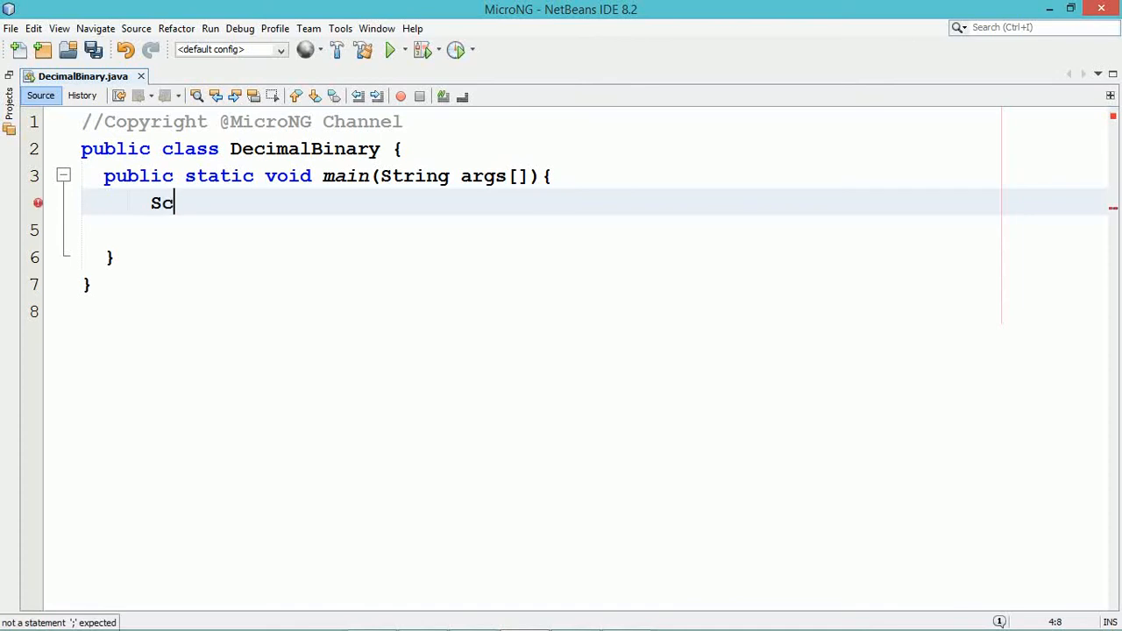
text(anner sc)
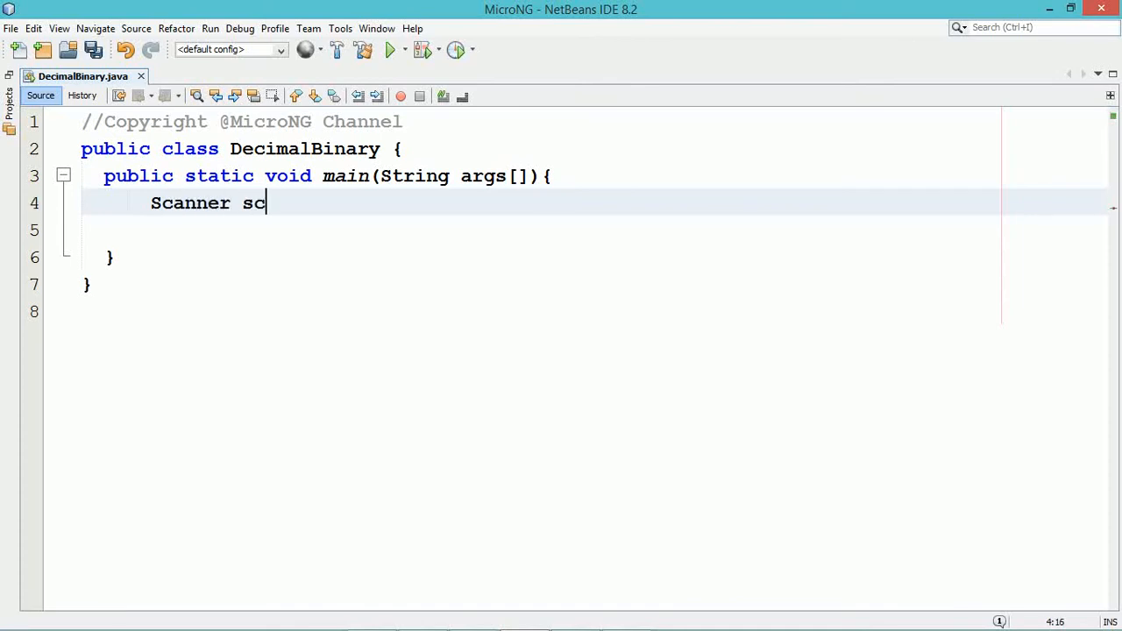
text(=new Scanner()
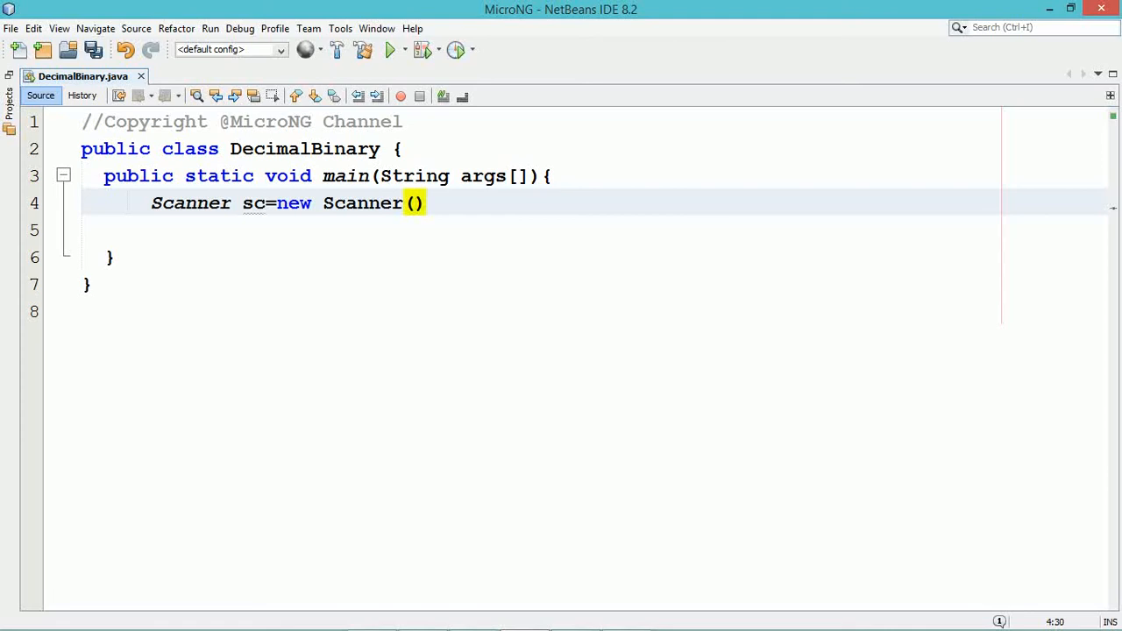
text(System)
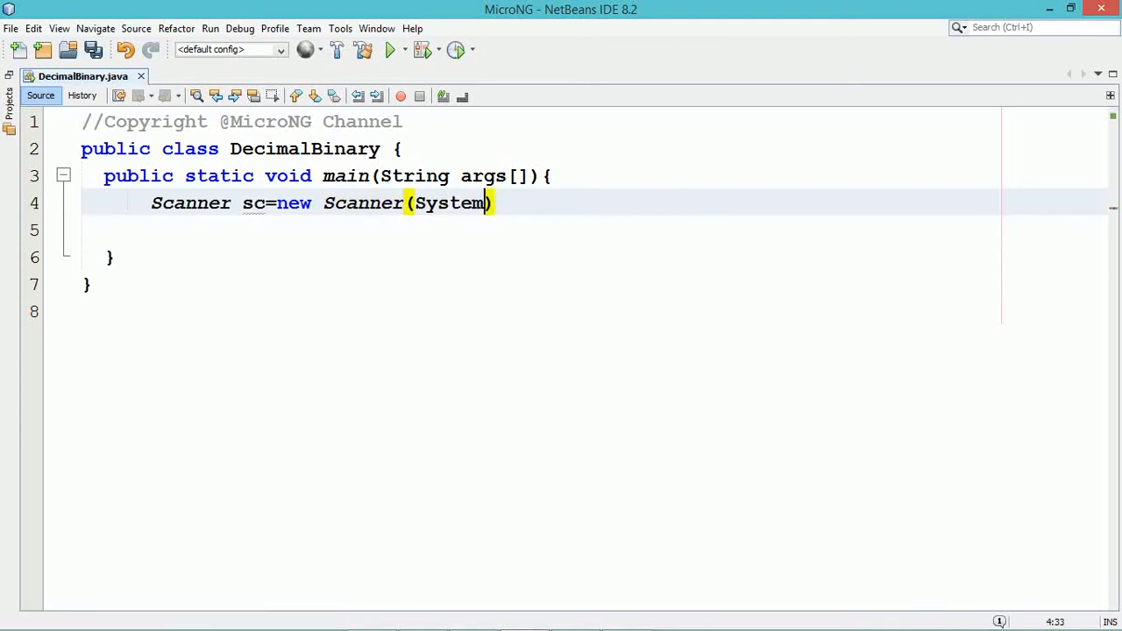
text(.in)
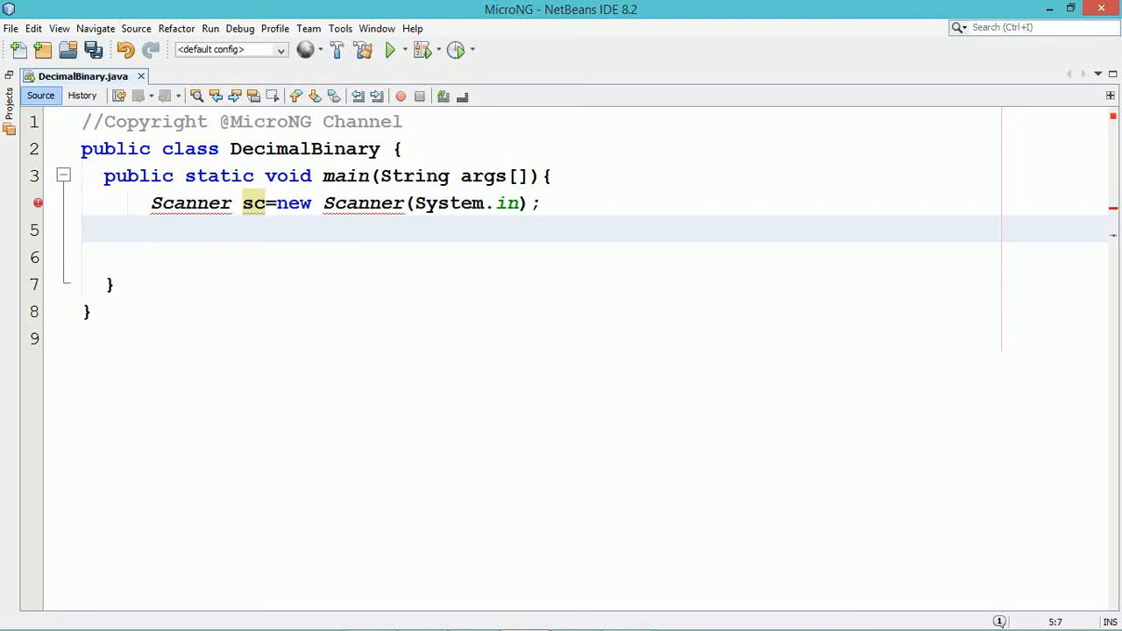
text(System.out)
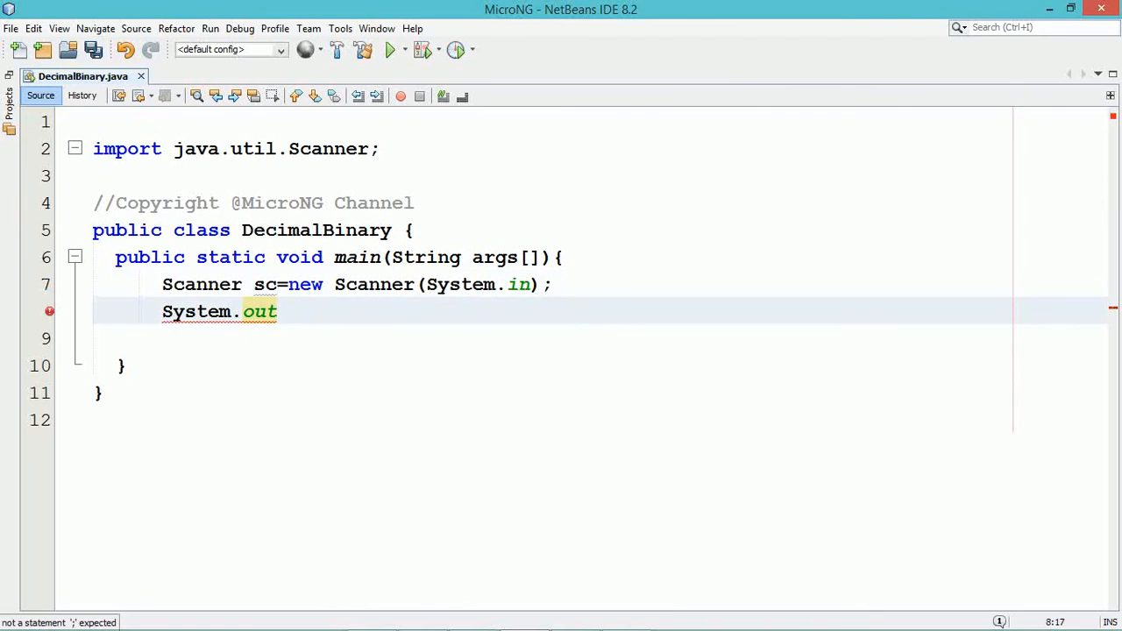
Print the prompt "Enter Decimal number : " with System.out.print
text(.)
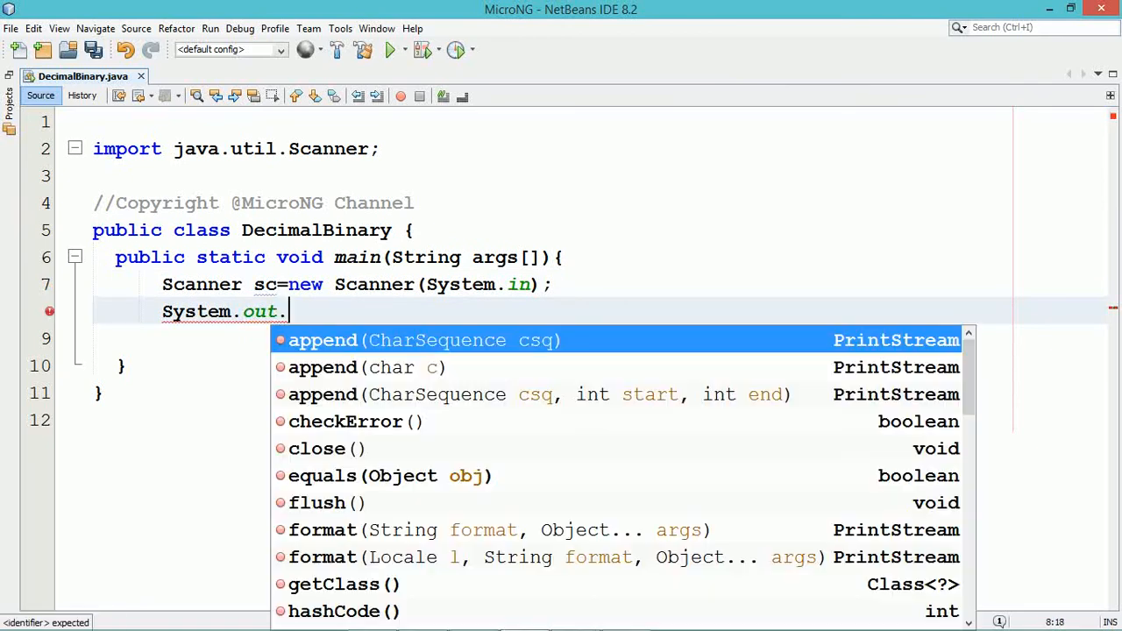
text(print();)
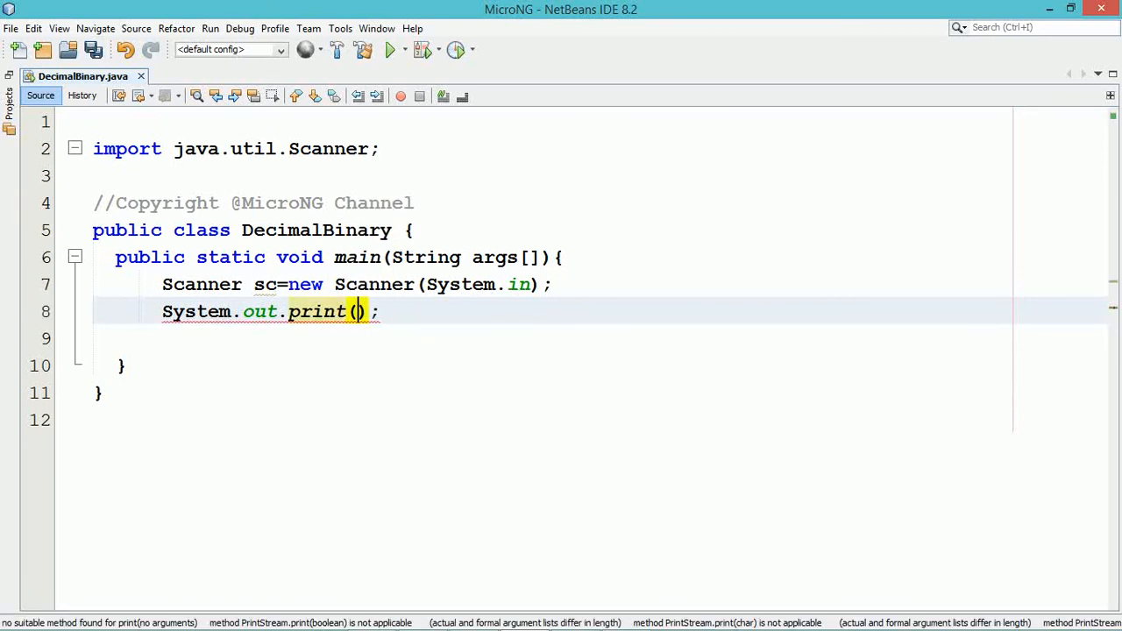
text("E)
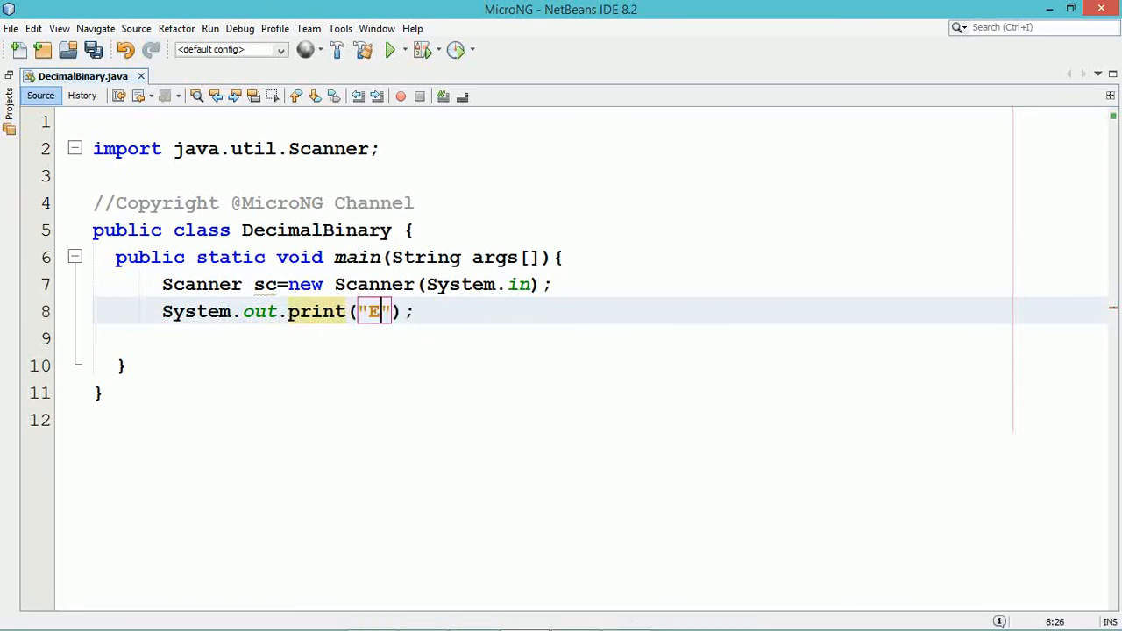
text(nter)
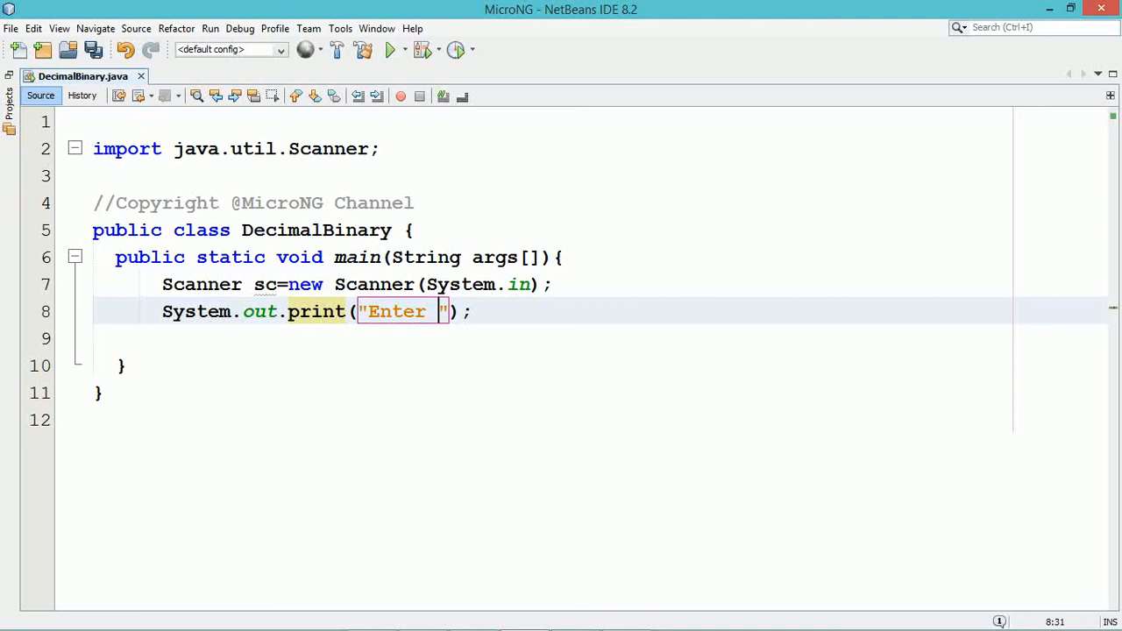
text(Decimal)
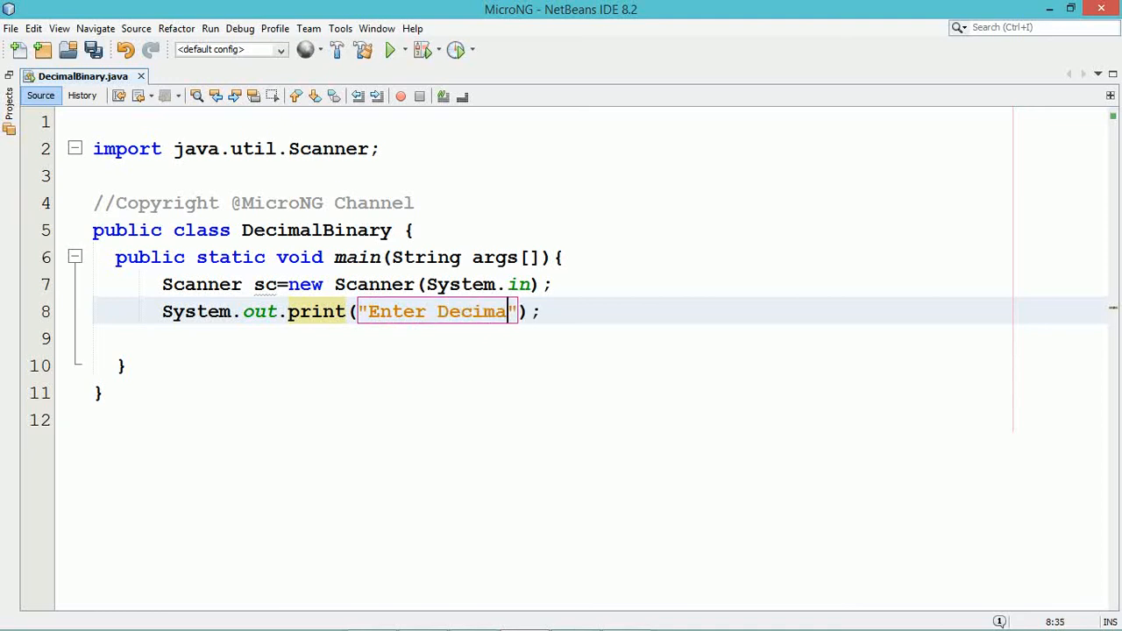
text(number)
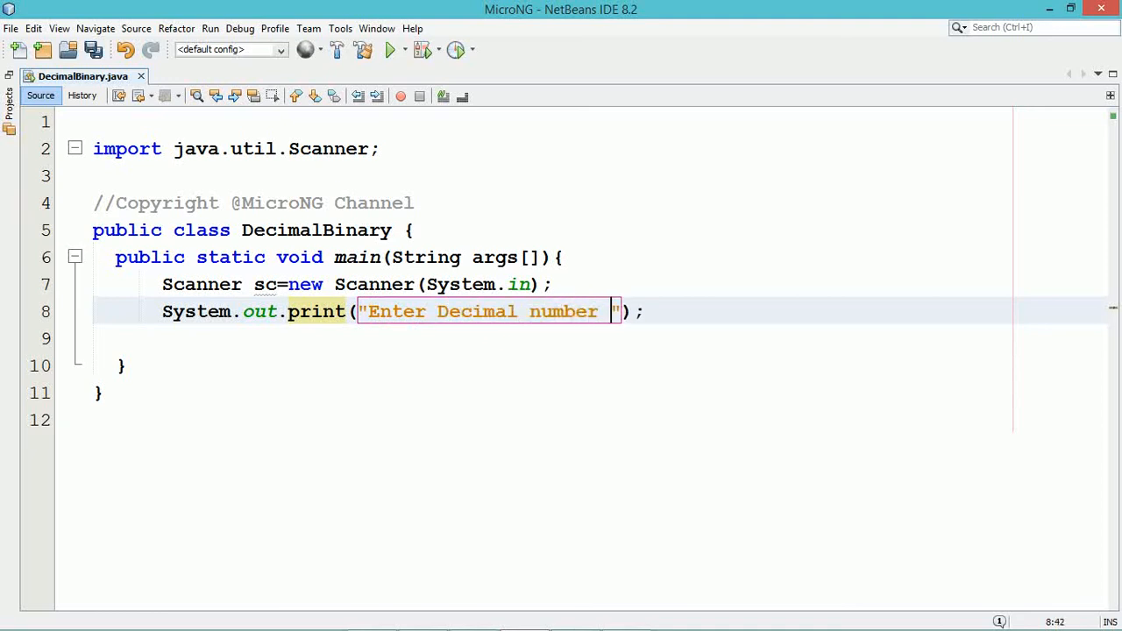
text(:)
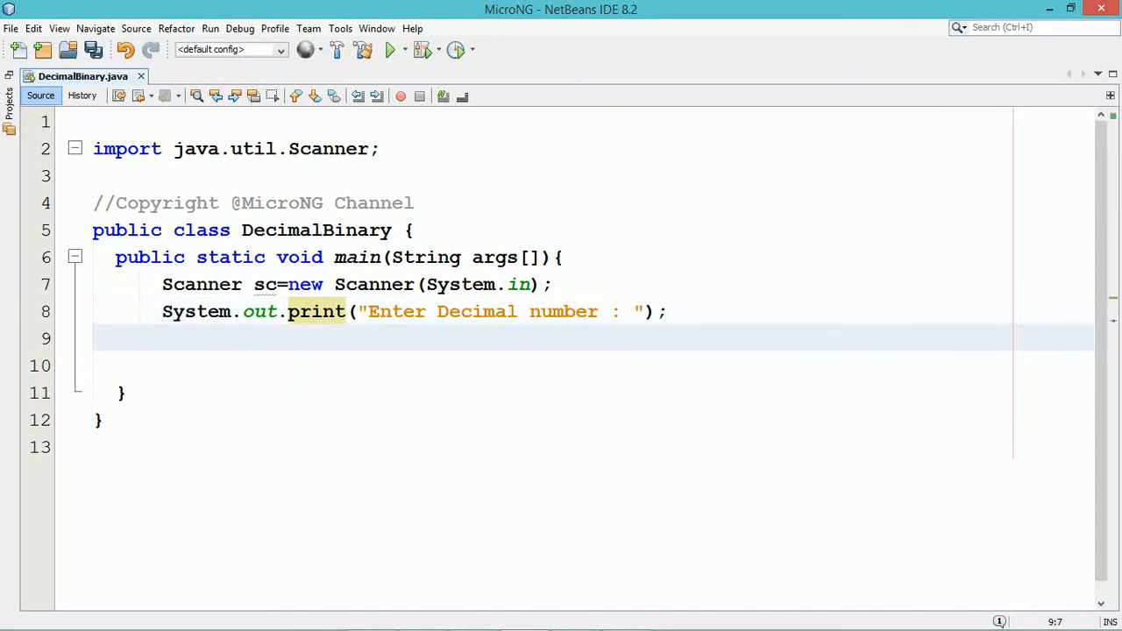
Add int d=sc.nextInt(); followed by two blank lines
text(int)
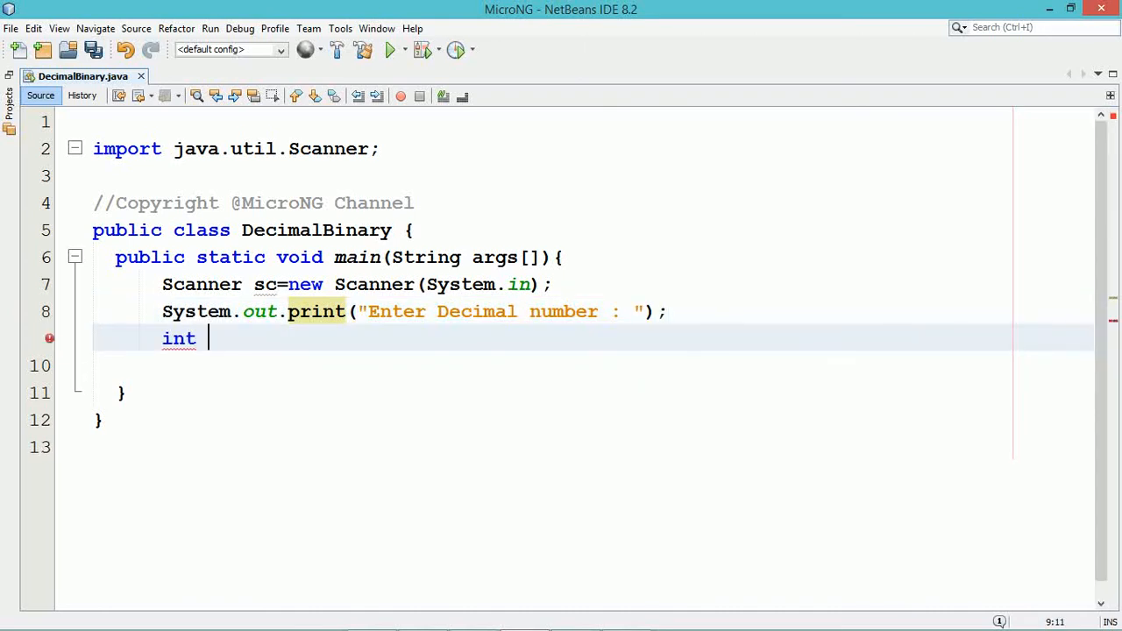
text(d=s)
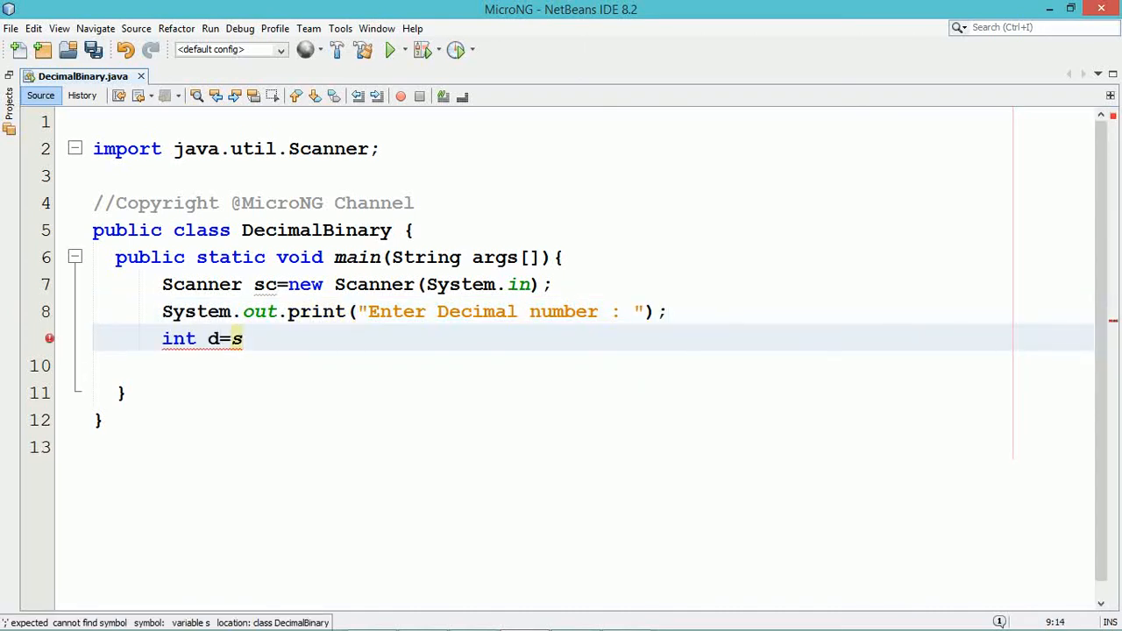
text(c.nec)
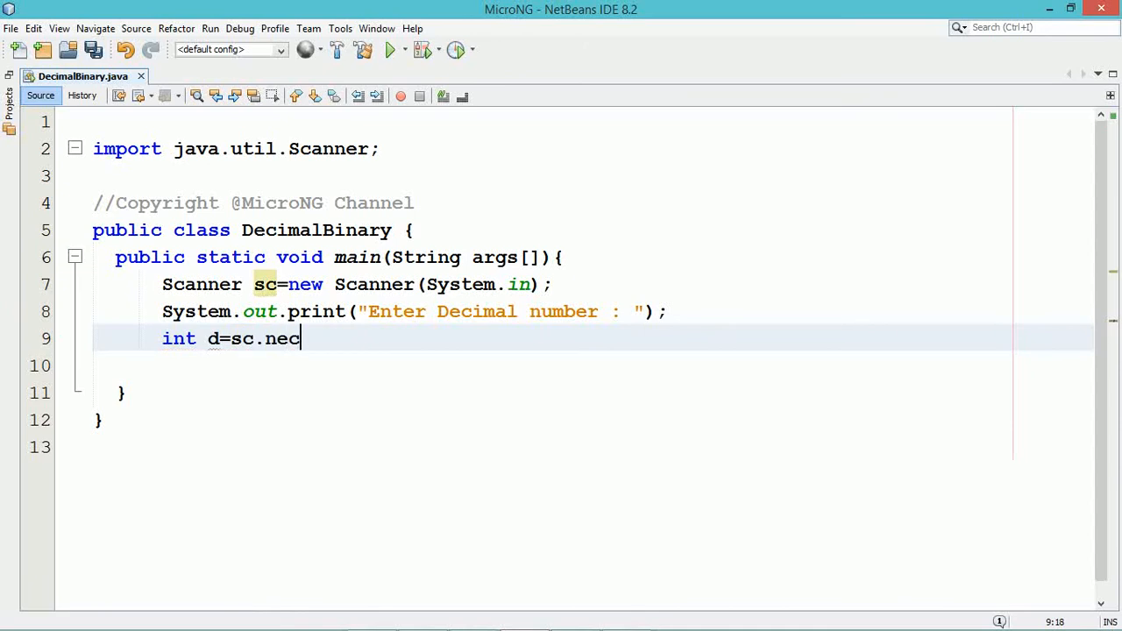
text(xtI)
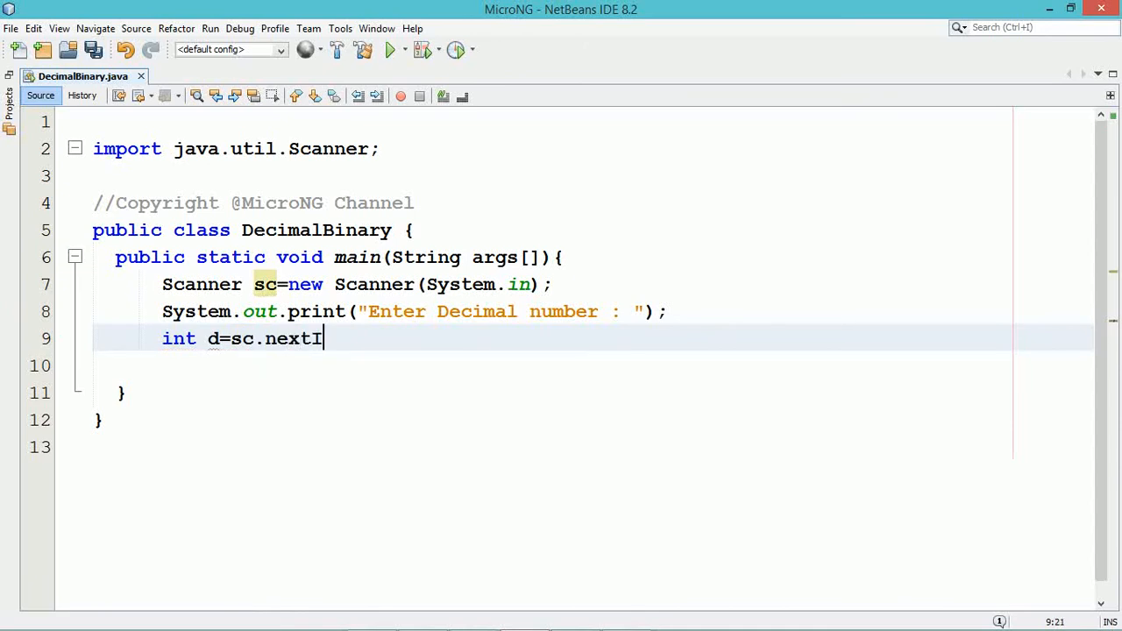
text(nt();)
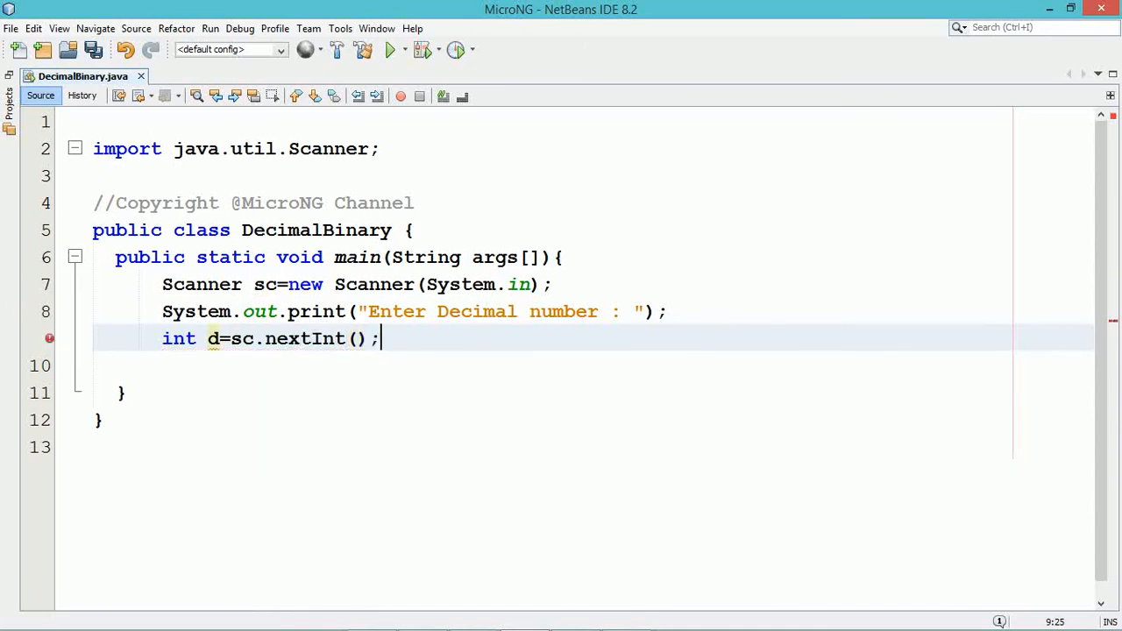
key(enter)
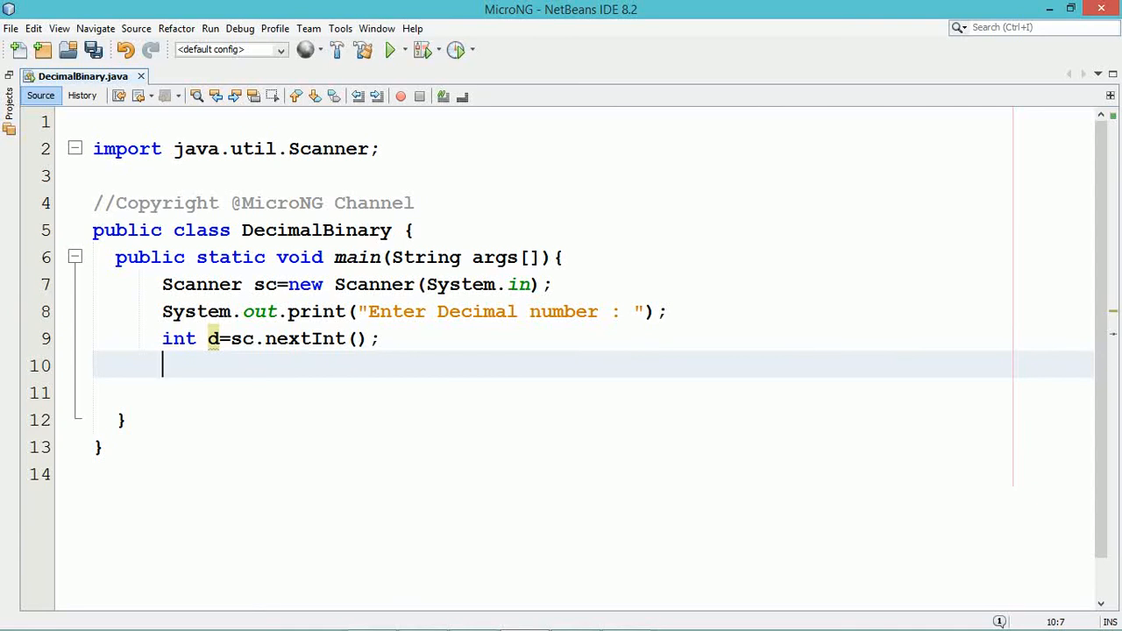
key(enter)
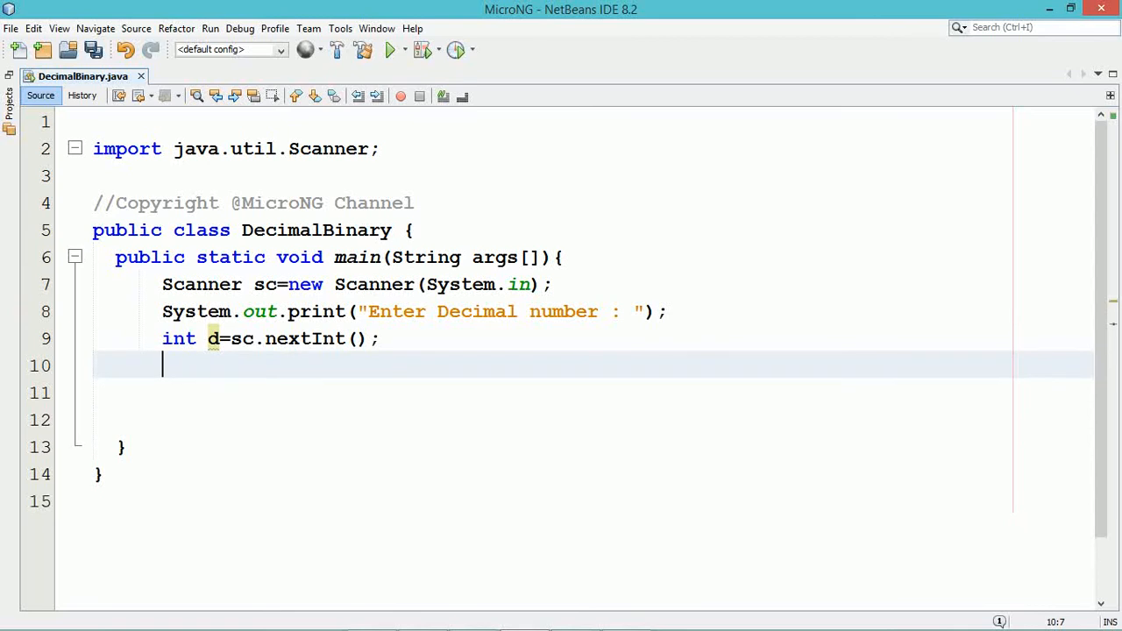
Add System.out.print("Binary equivalent of "+d+" is : ");
text(Syste)
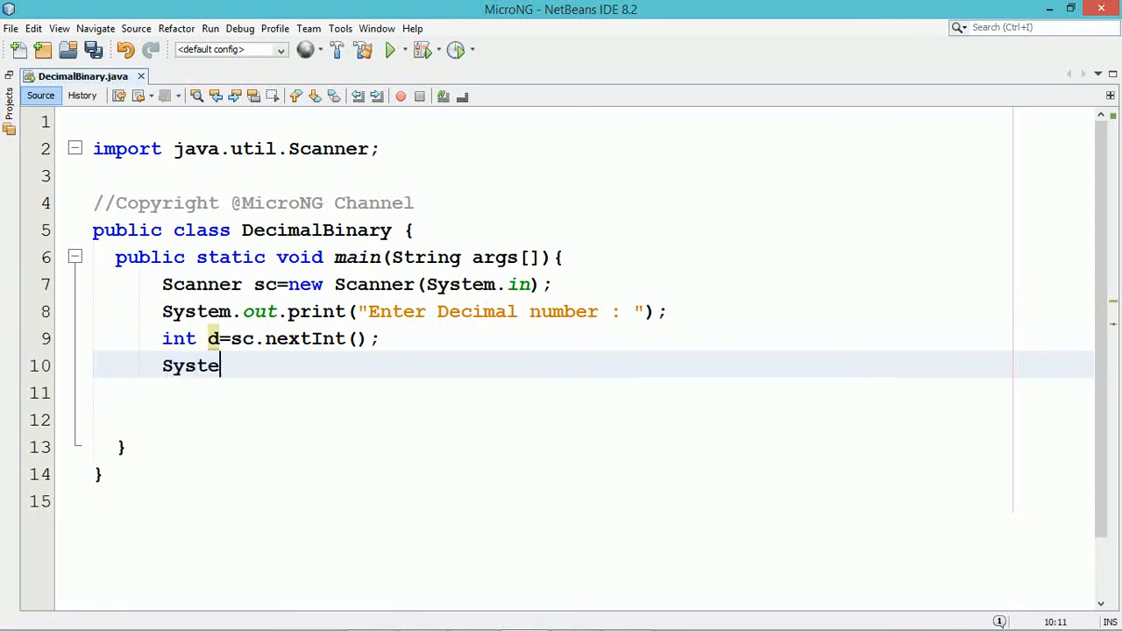
text(m.out.)
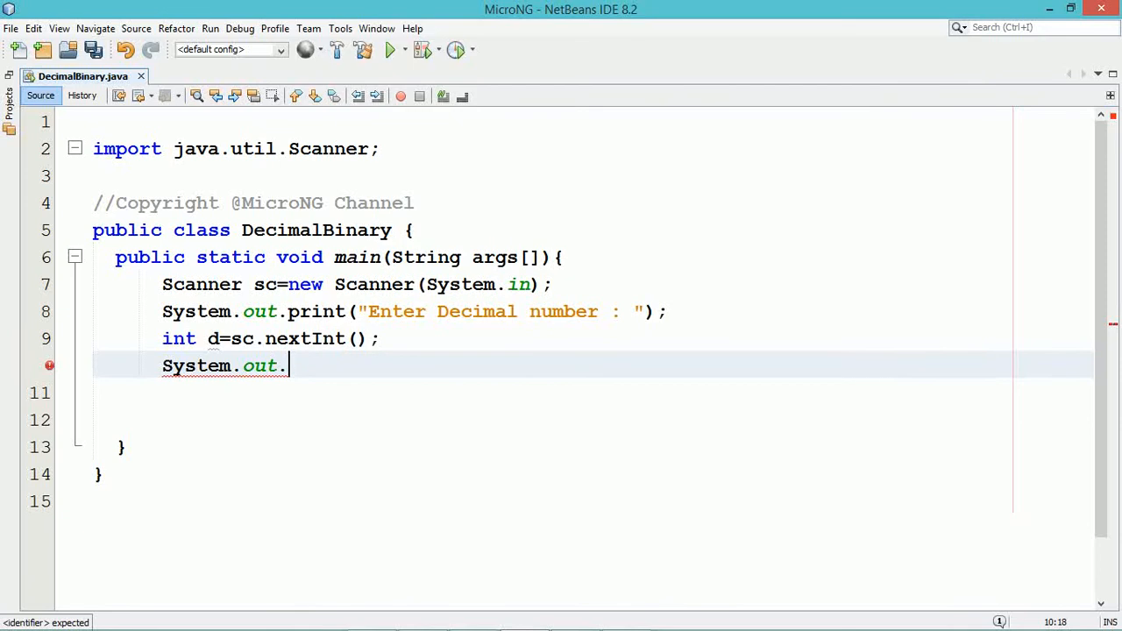
text(print(")
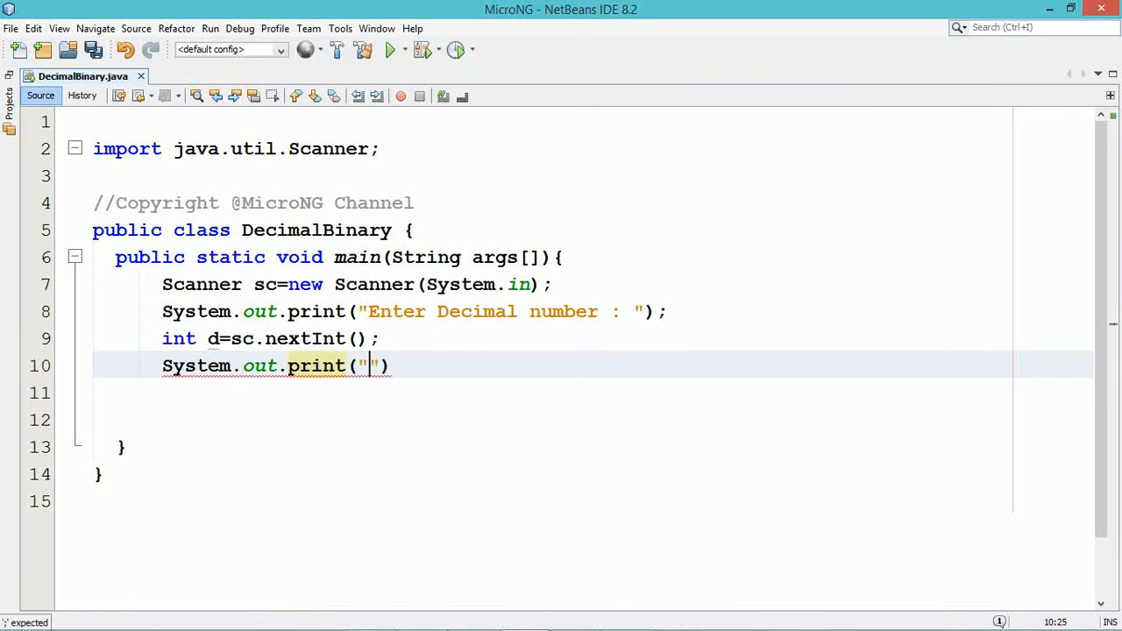
text(Binary equiva)
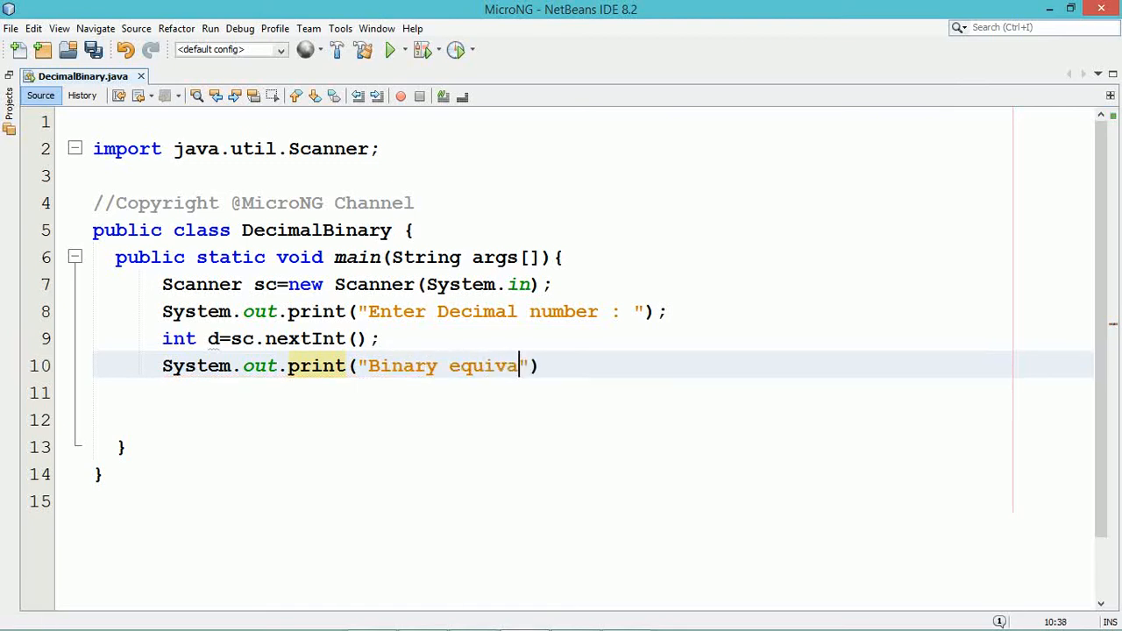
text(lent of)
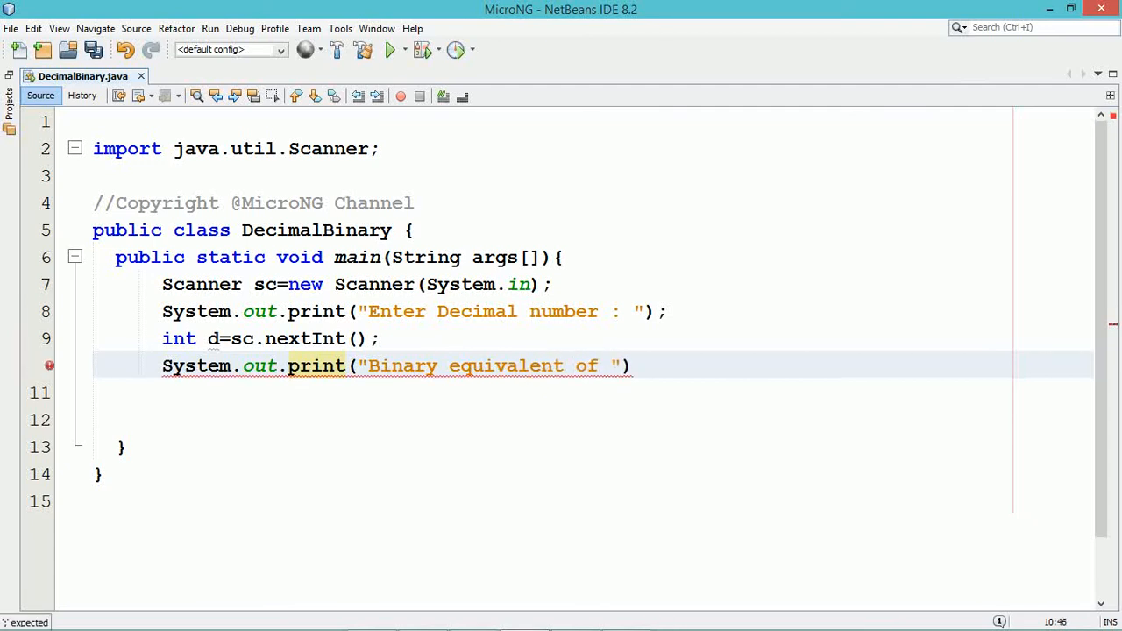
text(+)
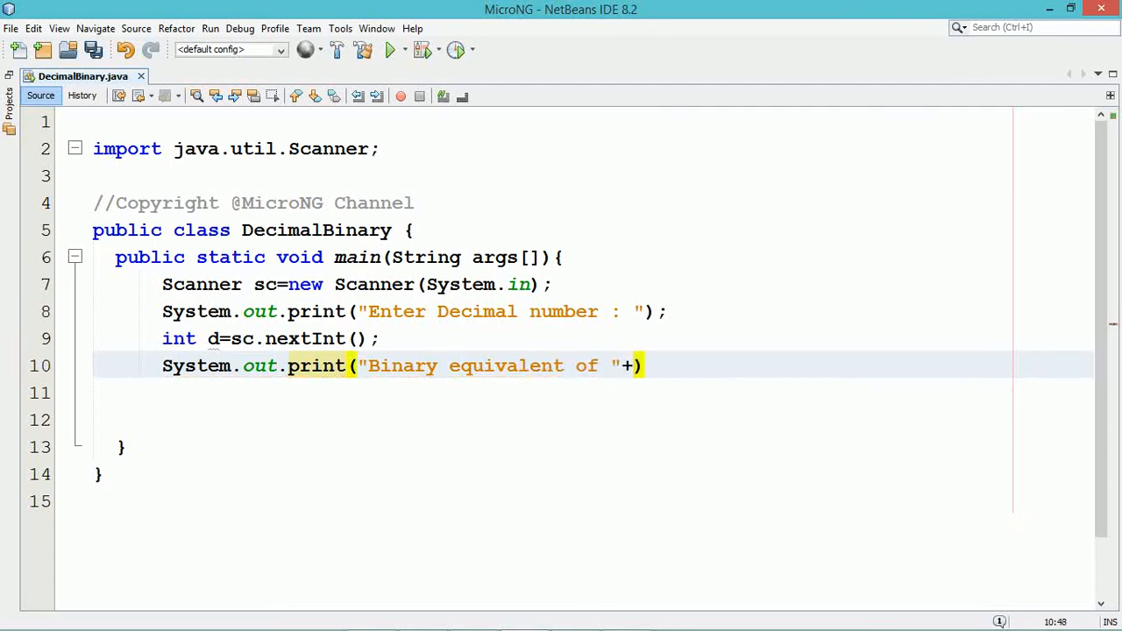
text(d+" is :)
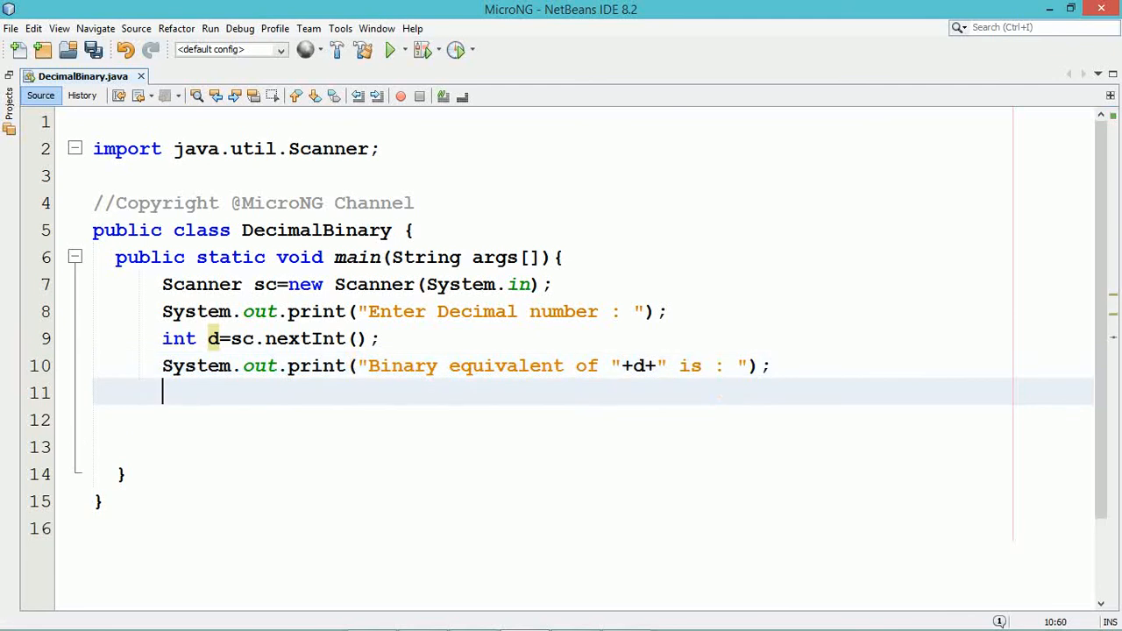
Add System.out.print(Integer.toBinaryString(d)); to output the binary form
text(Sy)
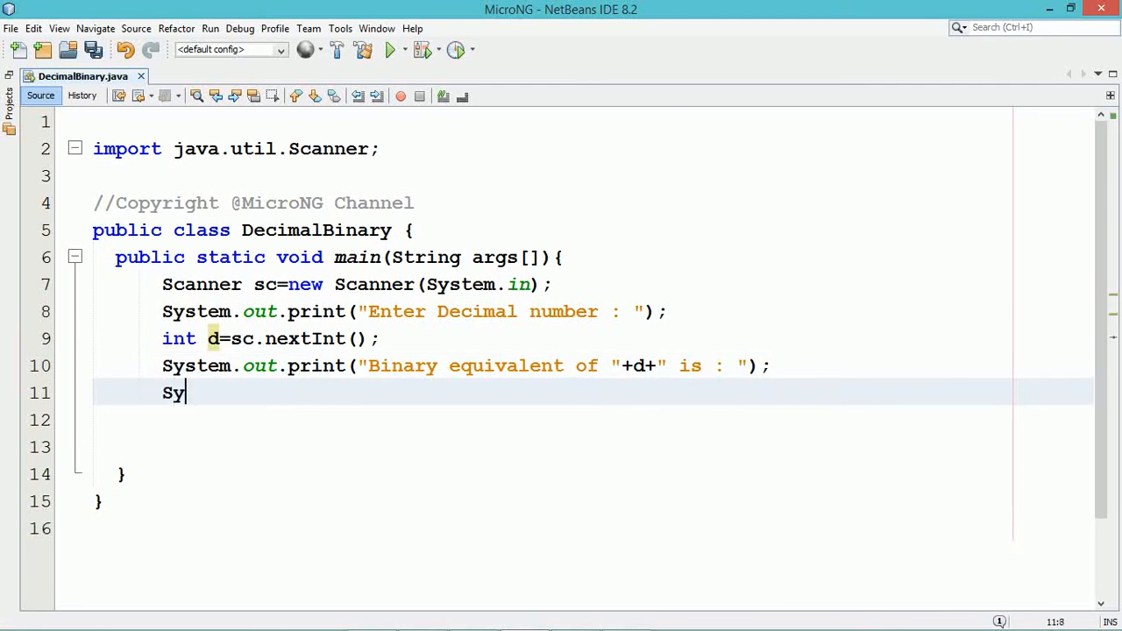
text(stem.out)
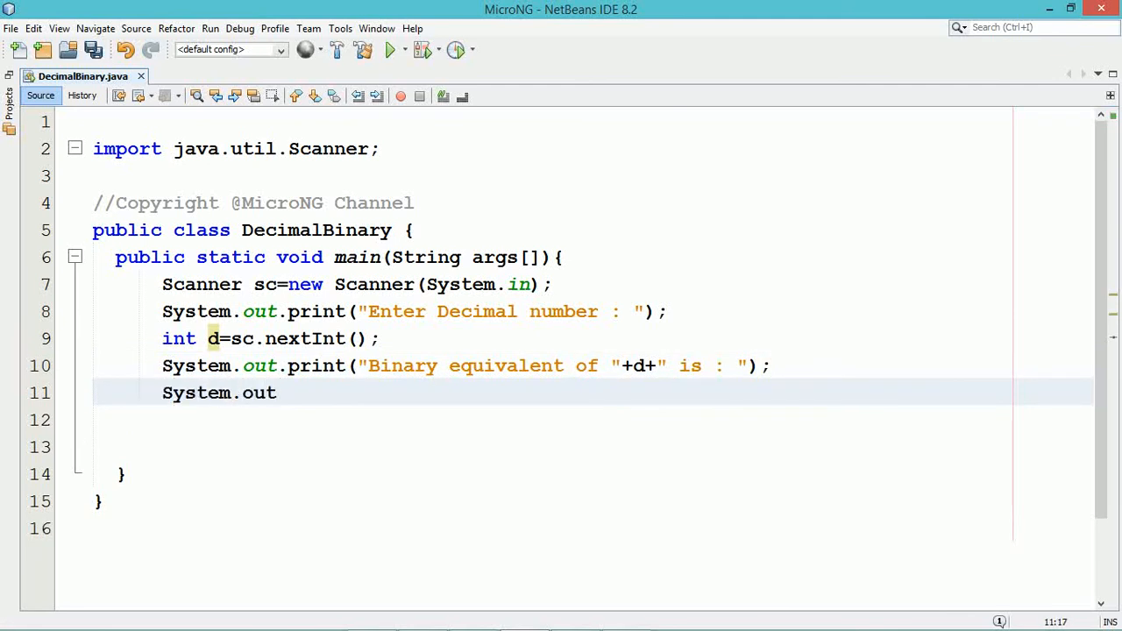
text(.print())
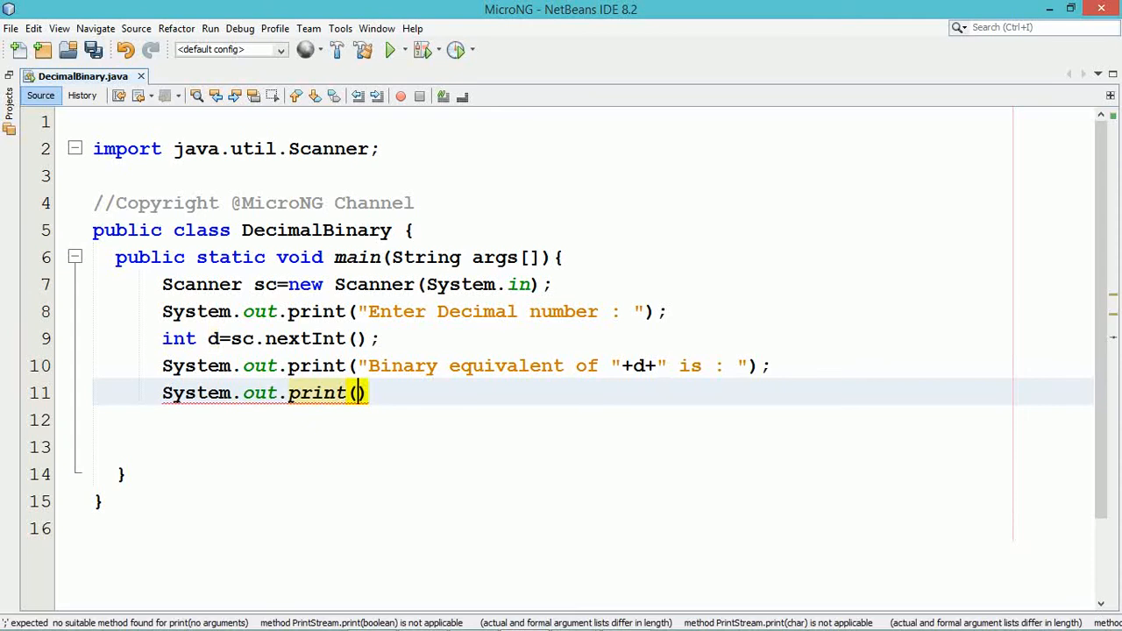
text(I)
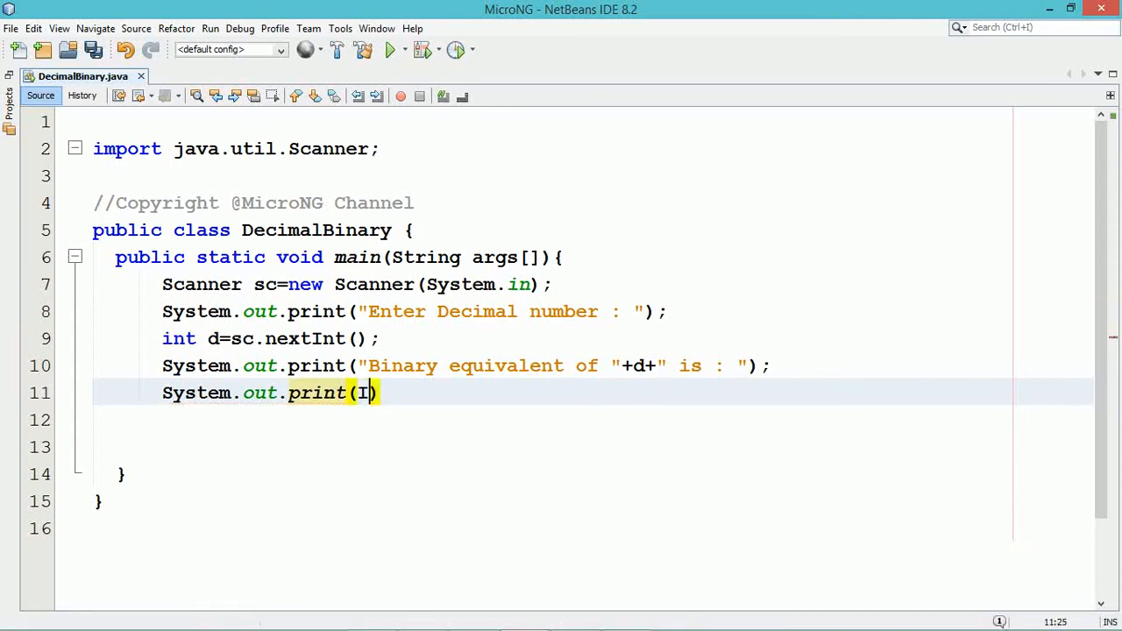
text(nteger)
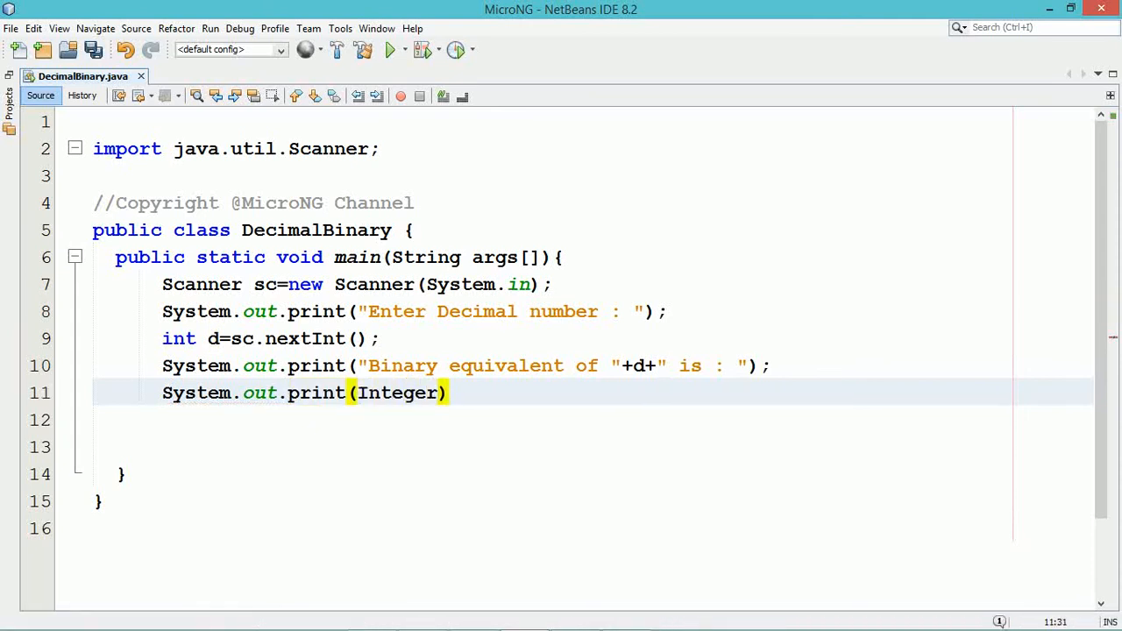
text(.toBinarySt)
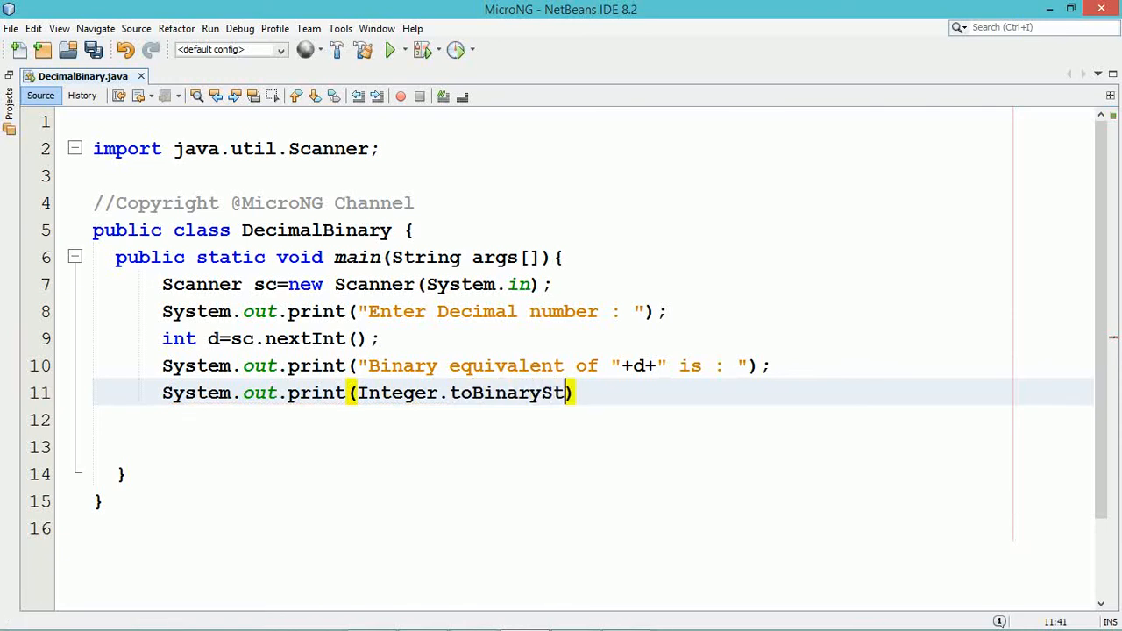
text(ring())
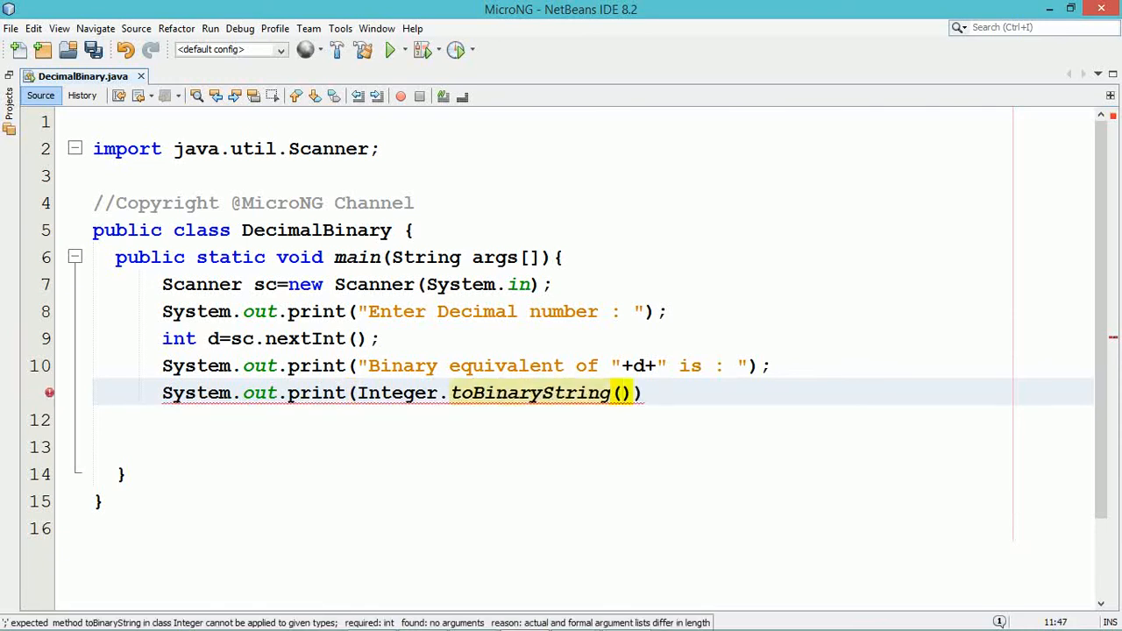
text(d)
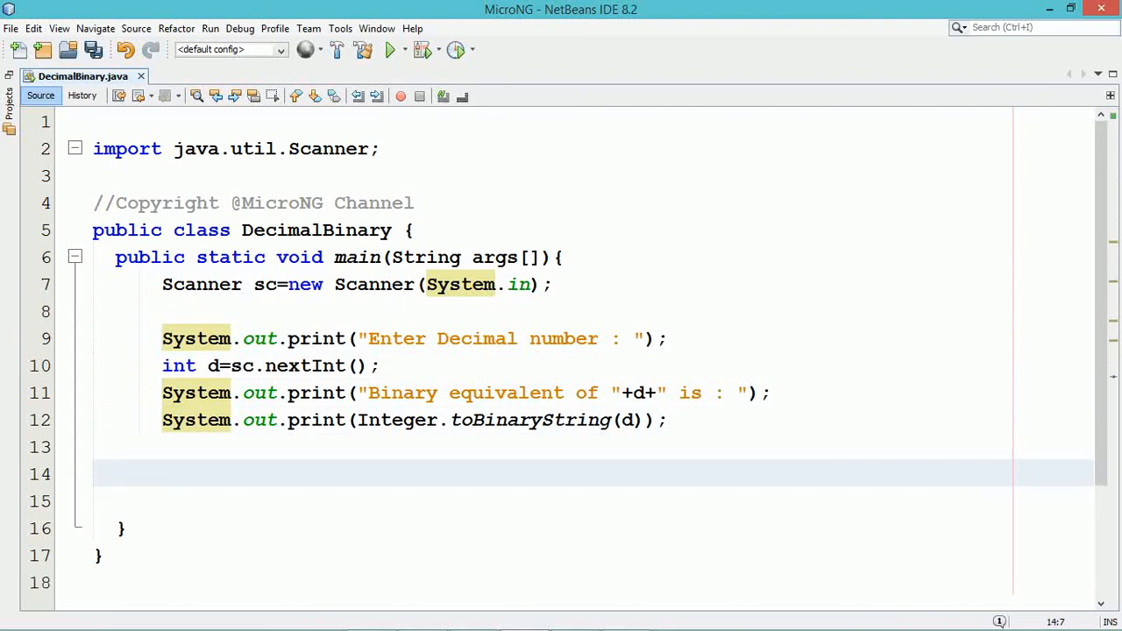
On line 14, add System.out.print("Enter Binary number : ");
click(162, 473)
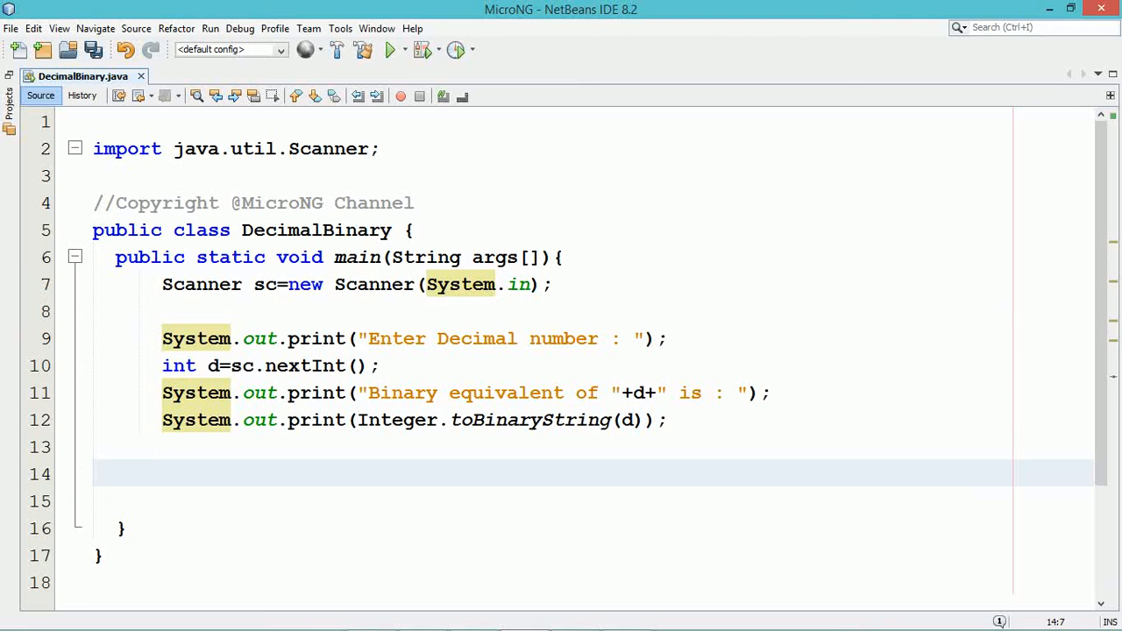
text(S)
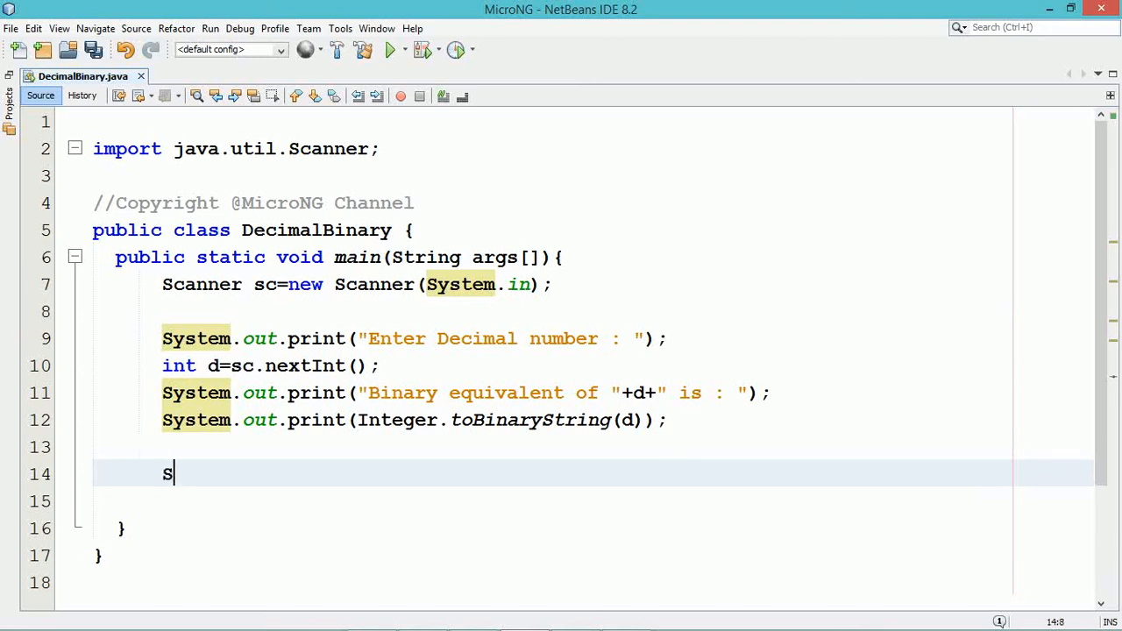
text(ystem.ou)
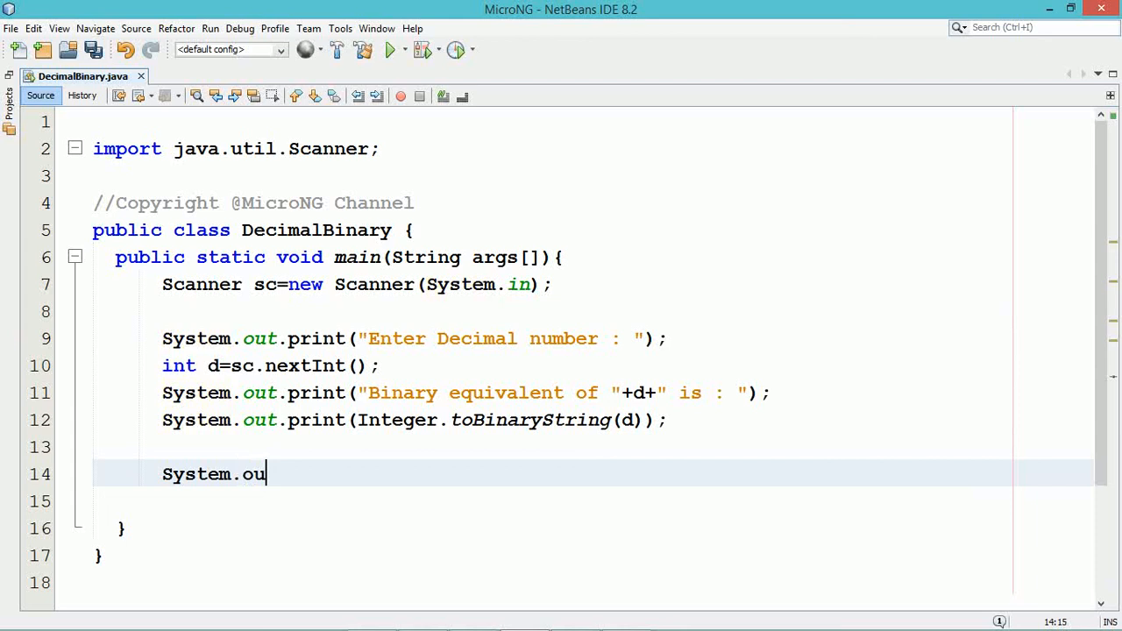
text(t.print())
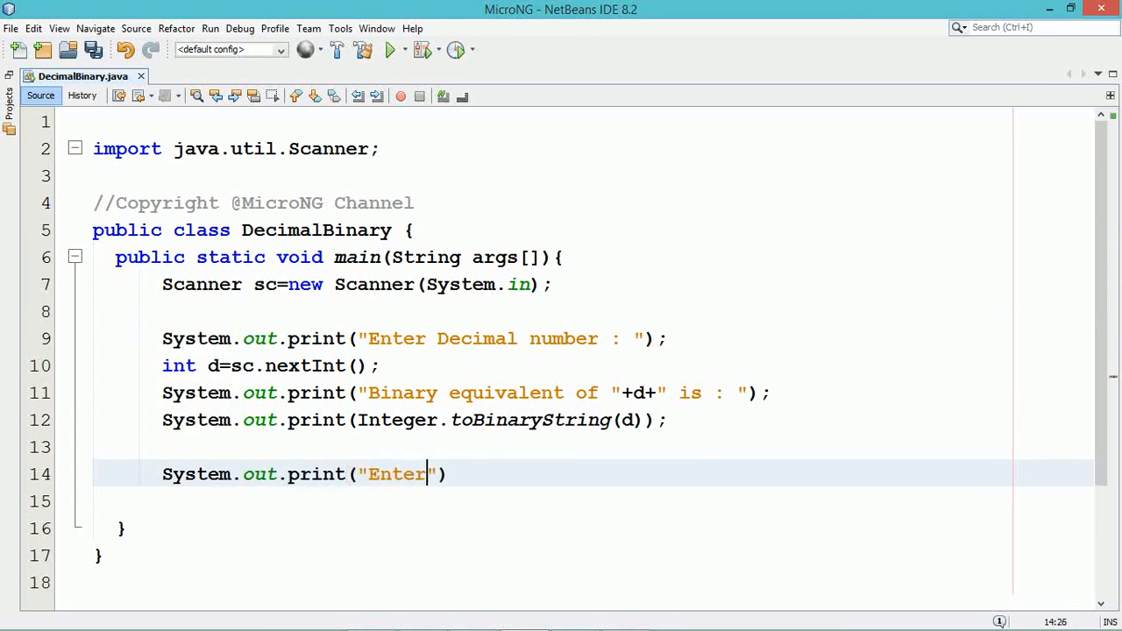
text(Binary number :)
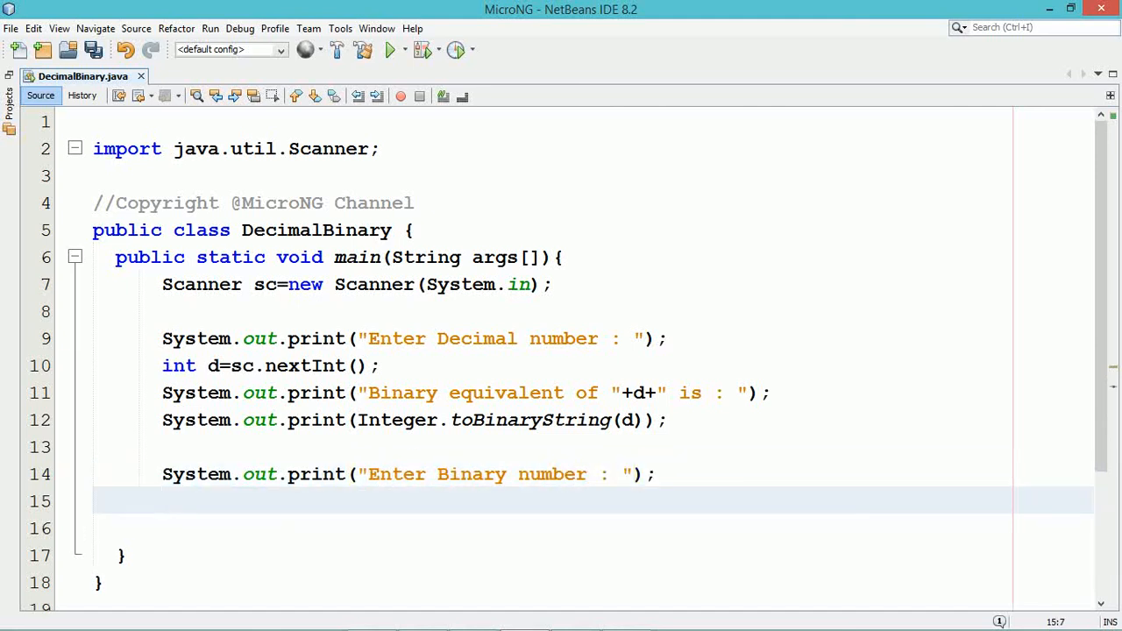
Type String b=sc.next(); on line 15
text(String)
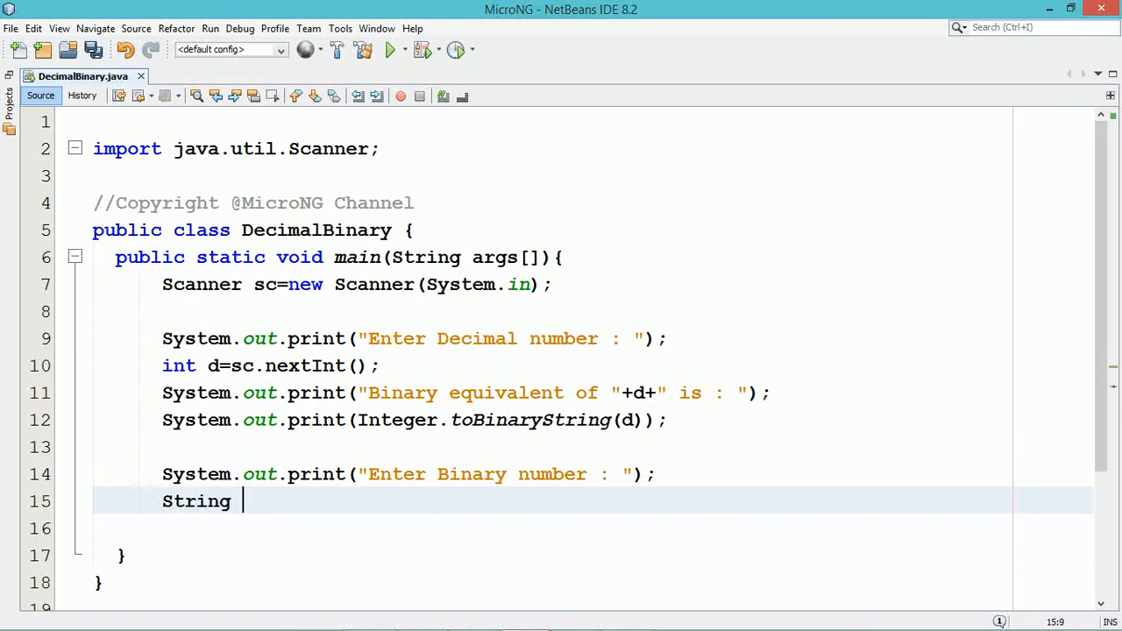
text(b=)
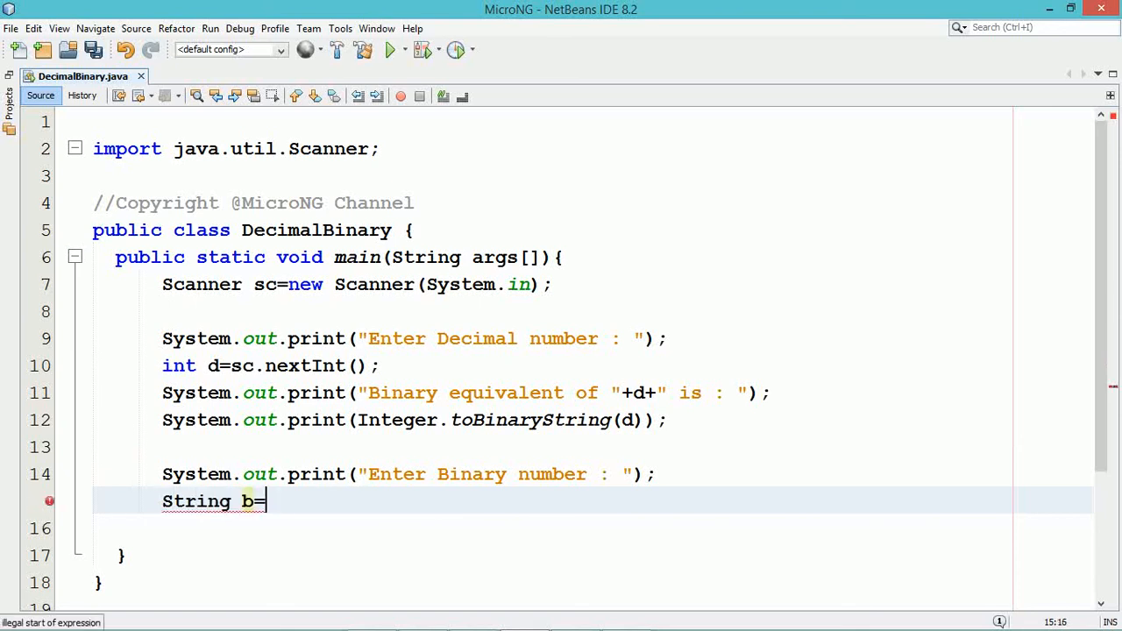
text(sc.n)
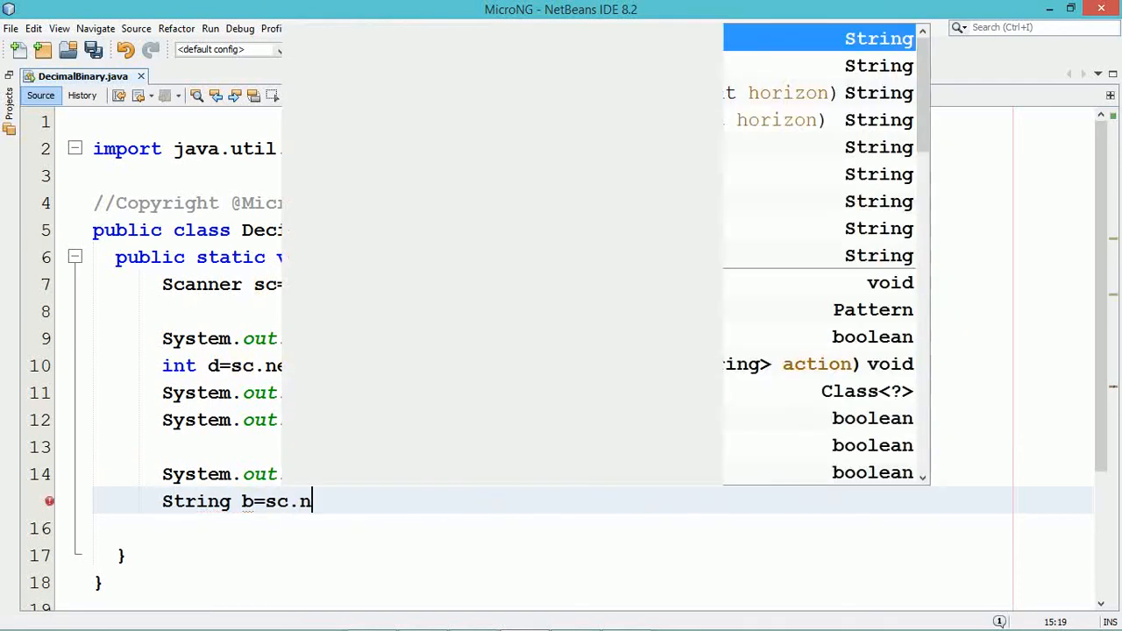
text(next)
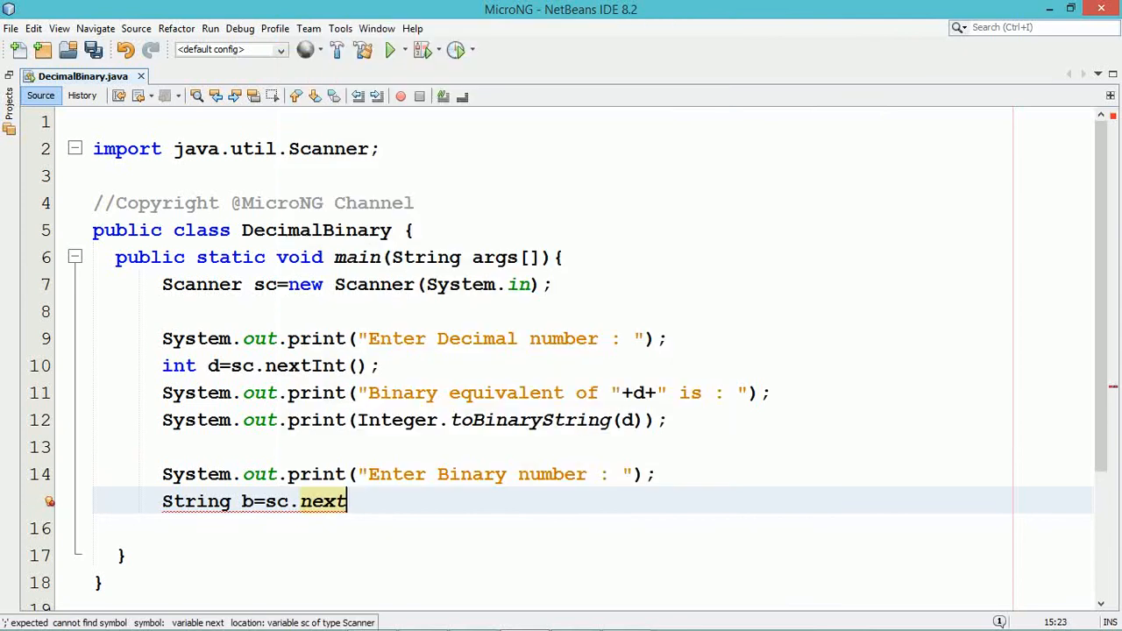
text(();)
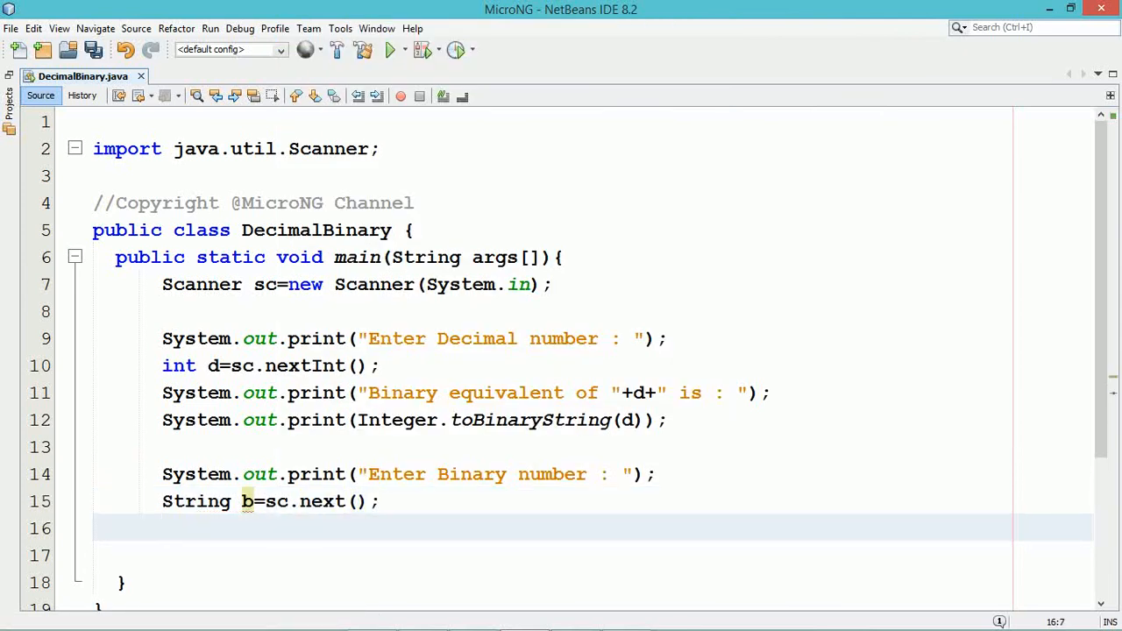
Add System.out.print("Decimal equivalent of "+b+" is : "); on line 16
text(Ssytem.o)
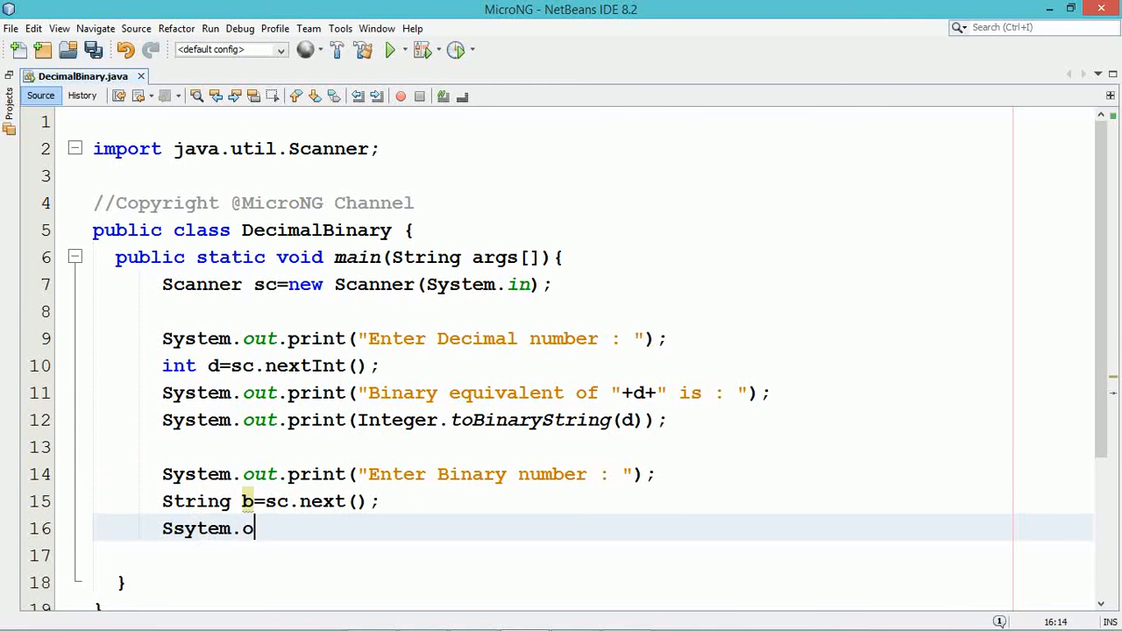
text(ut.print)
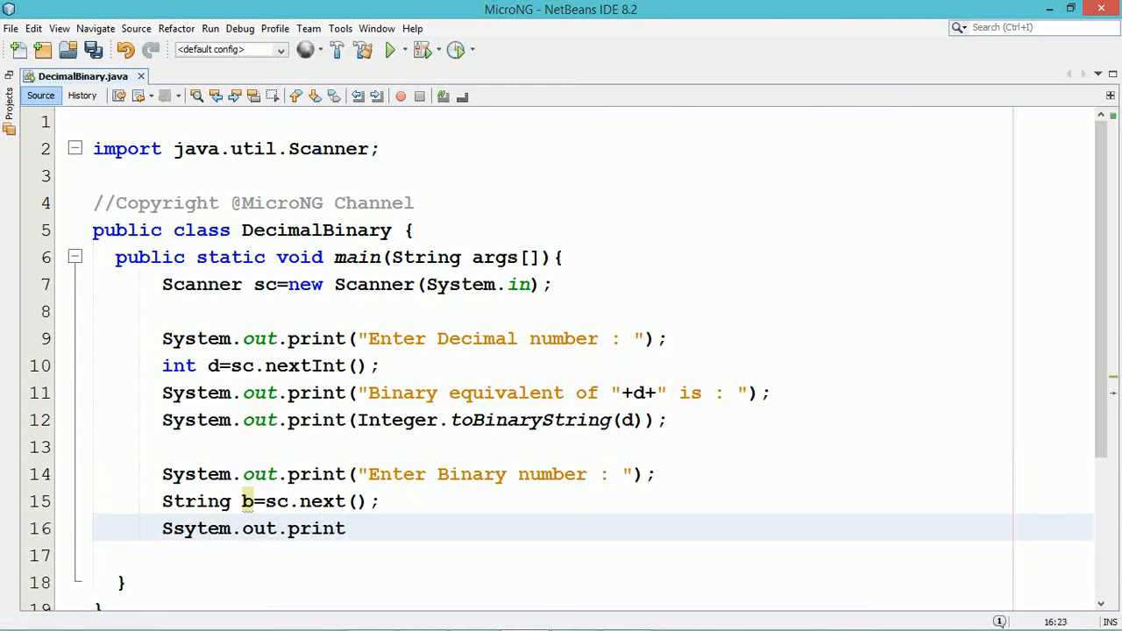
text(("D)
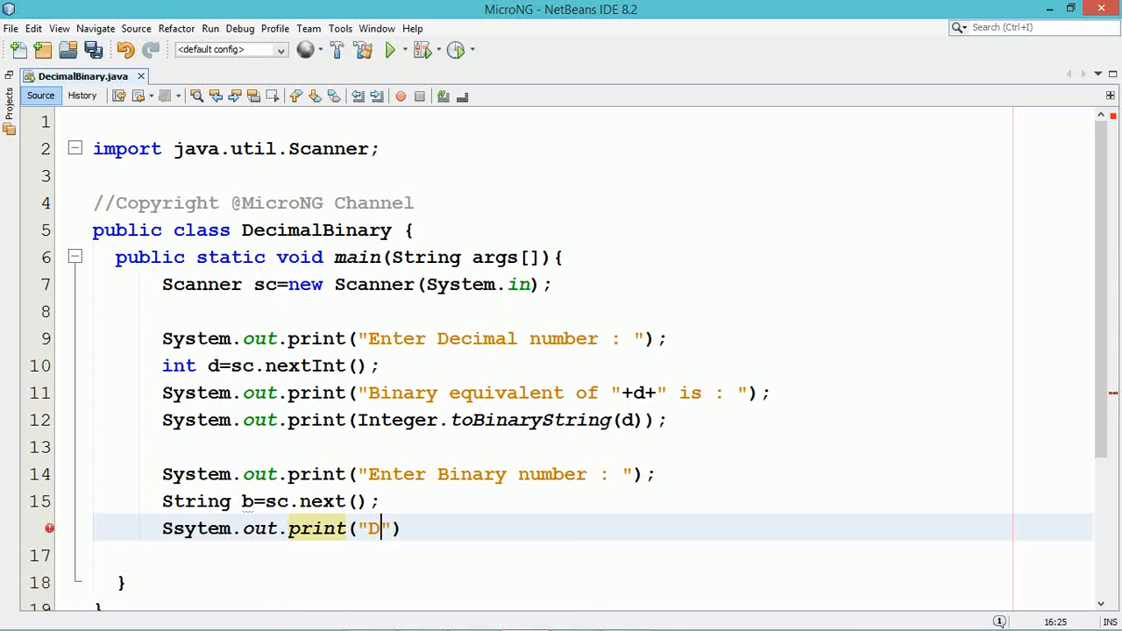
text(ec)
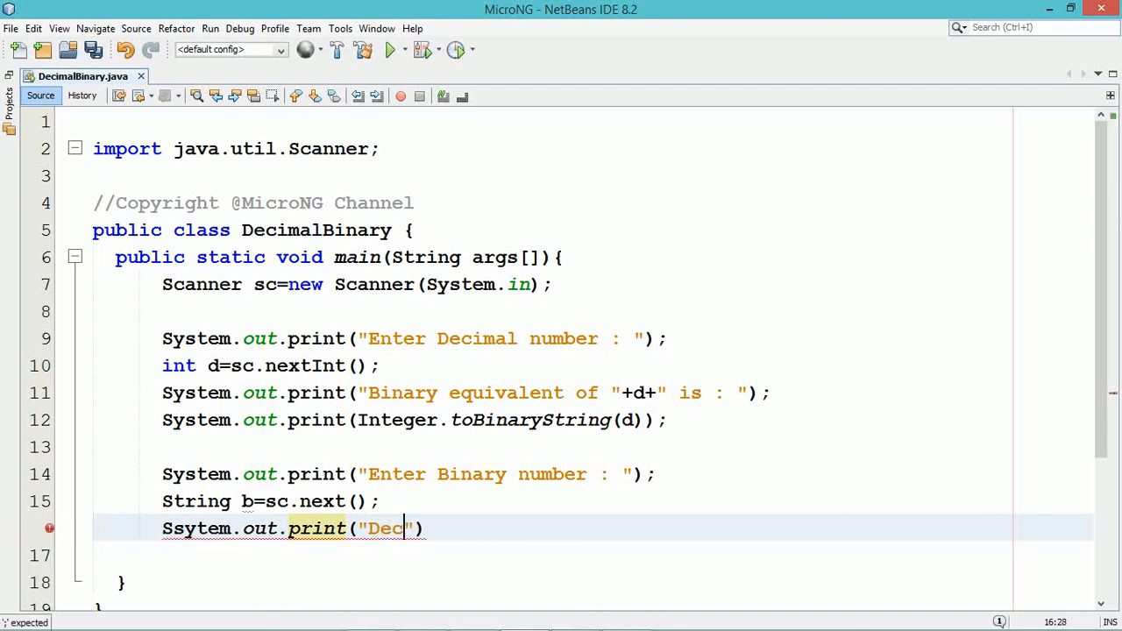
text(imal)
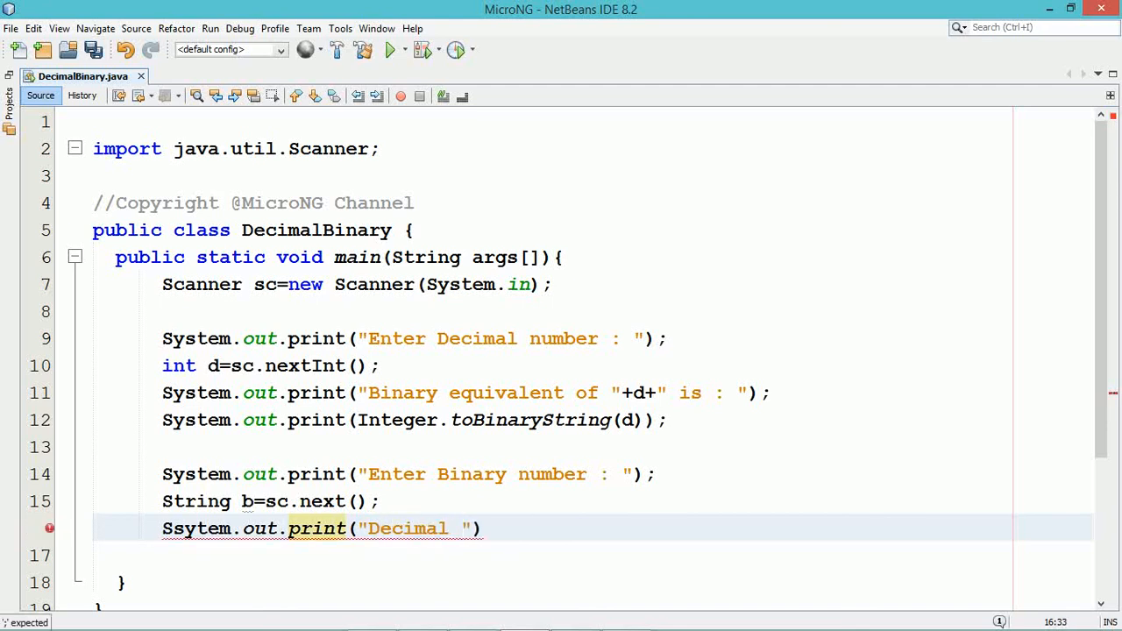
text(equivalent of)
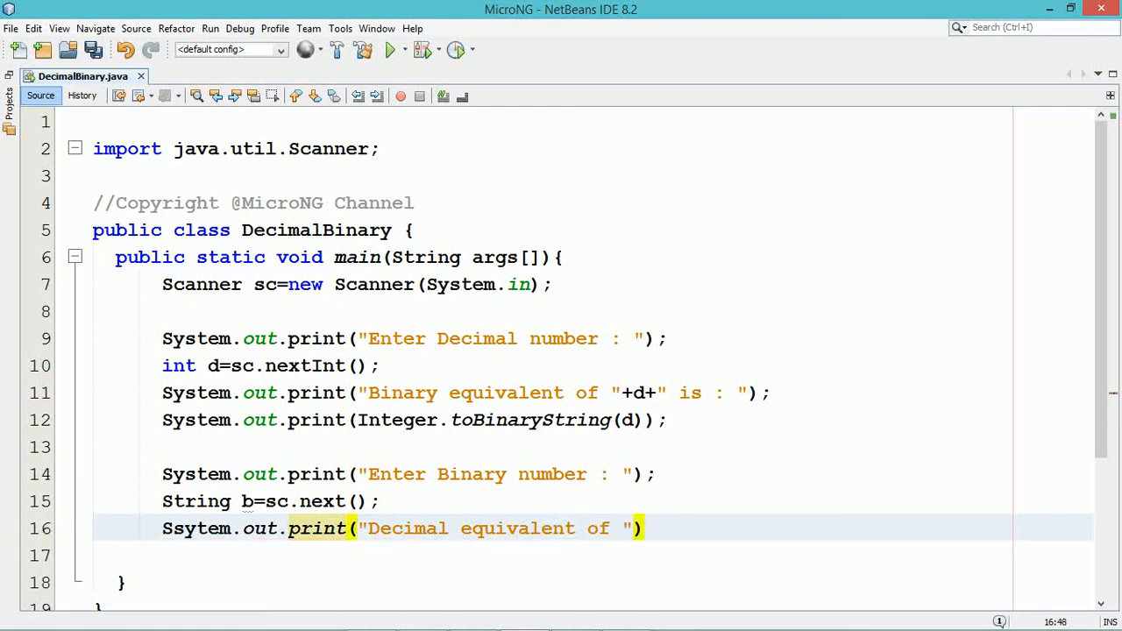
text(+"")
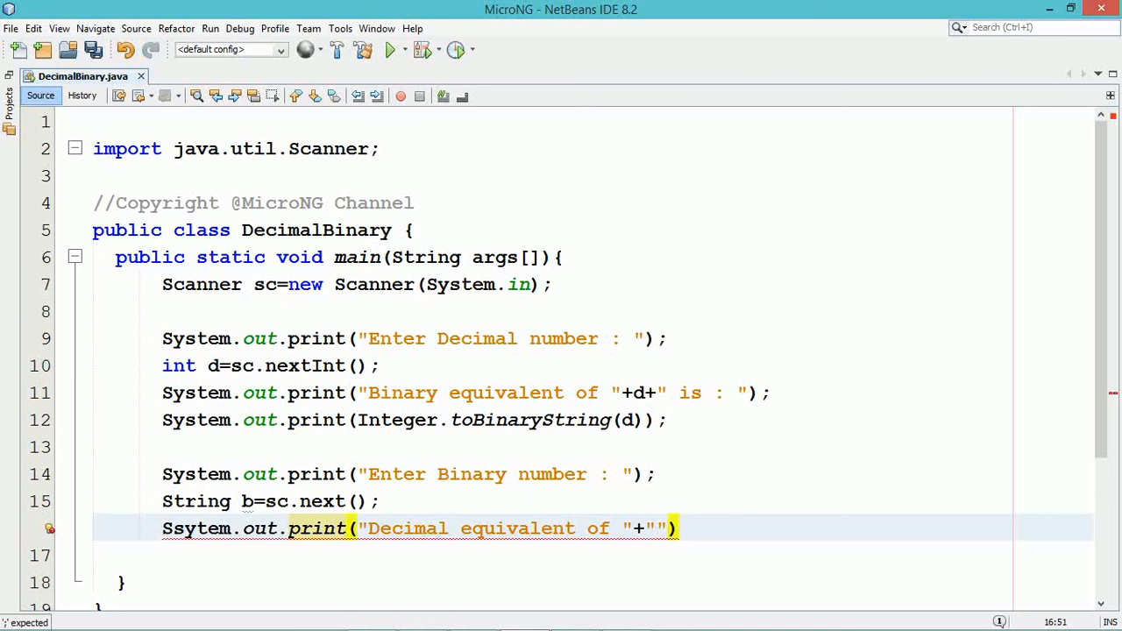
text(b+)
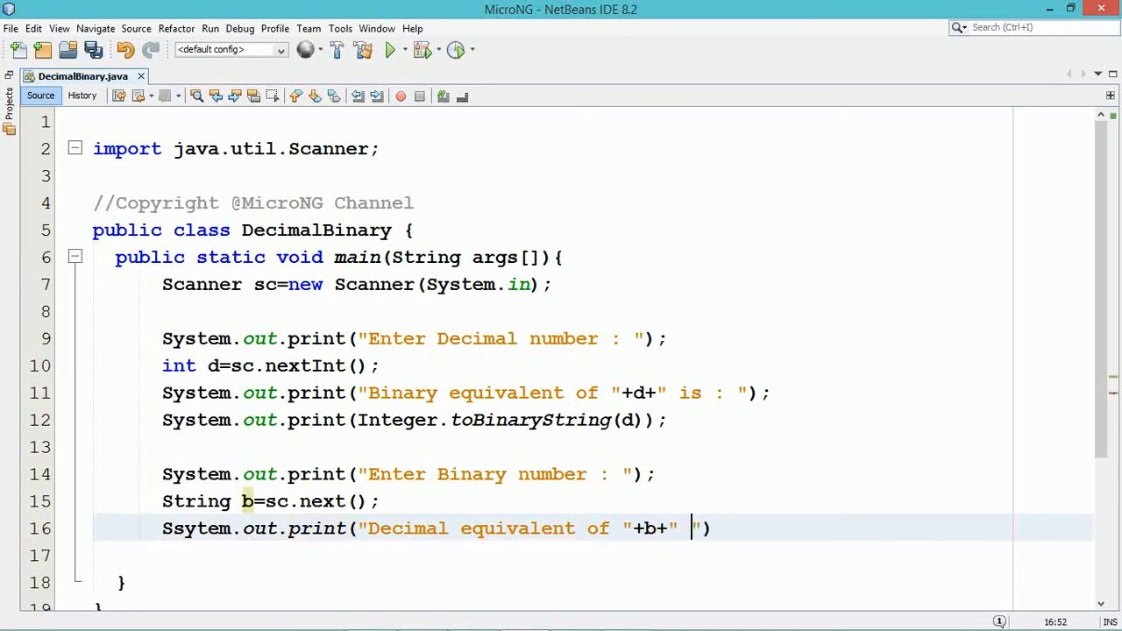
text(is :)
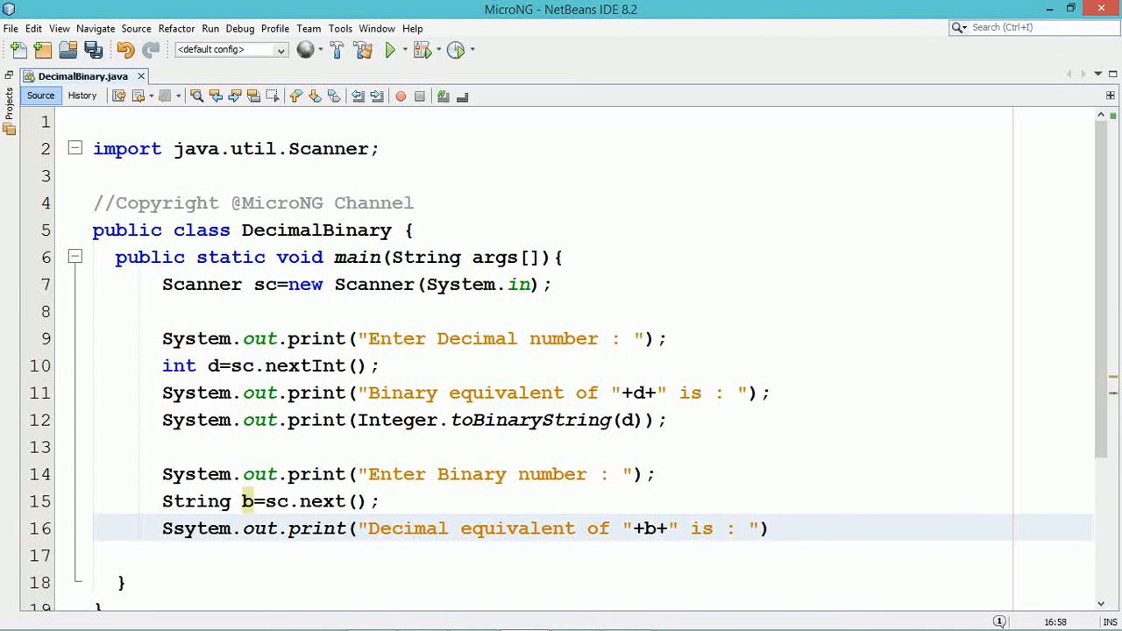
text(;)
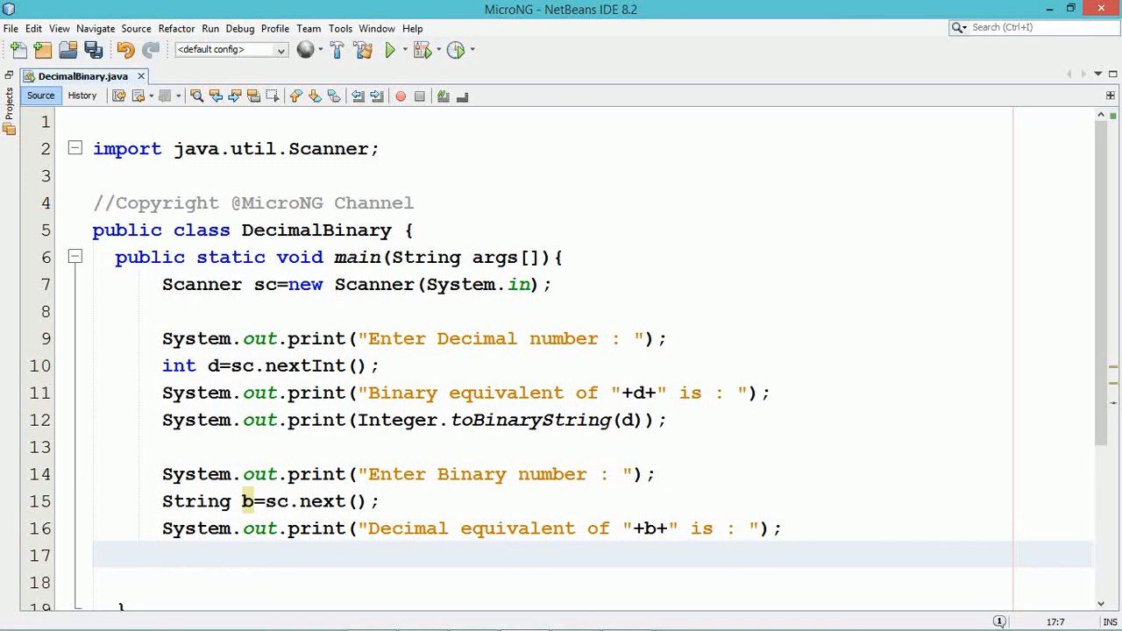
Add system.out.print(Integer.parseInt(b, 2)); on line 17
text(system.)
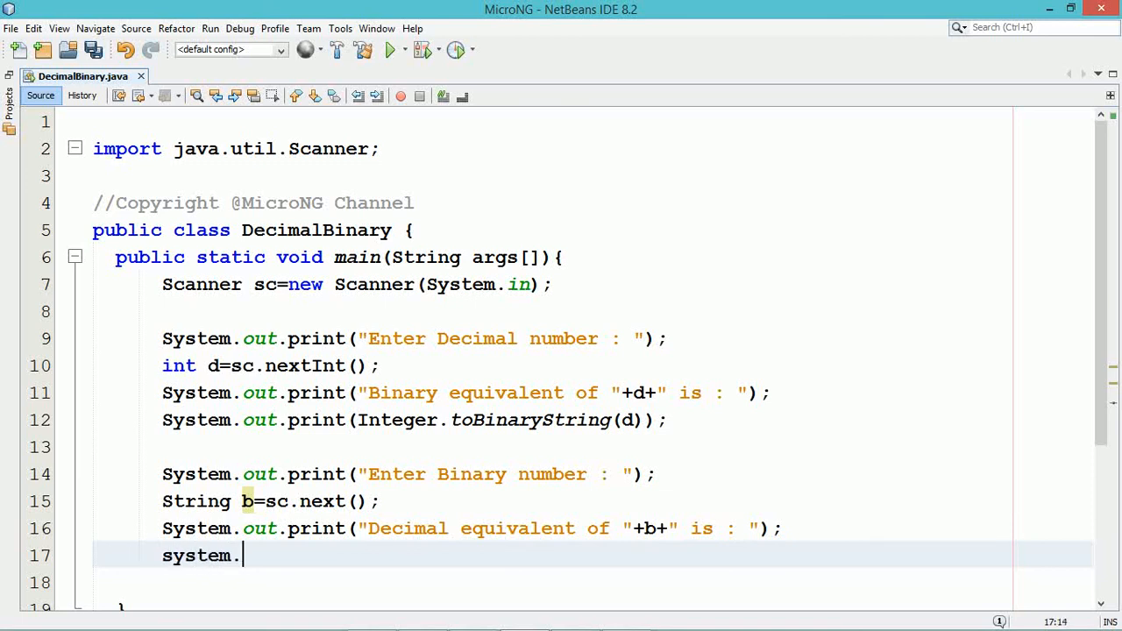
text(out.prin)
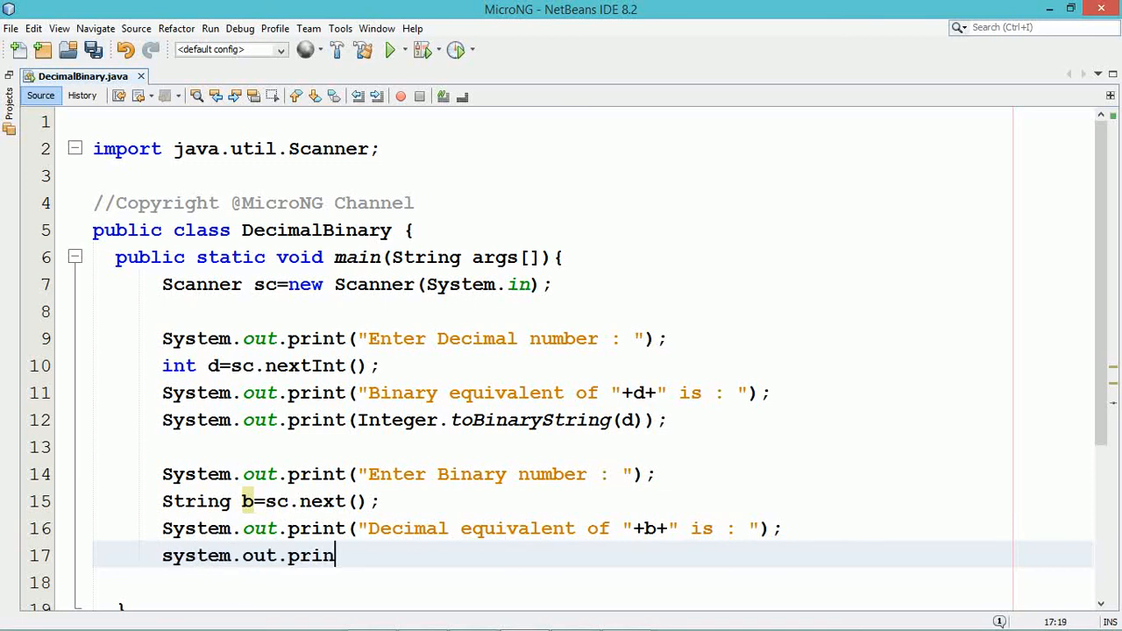
text(t())
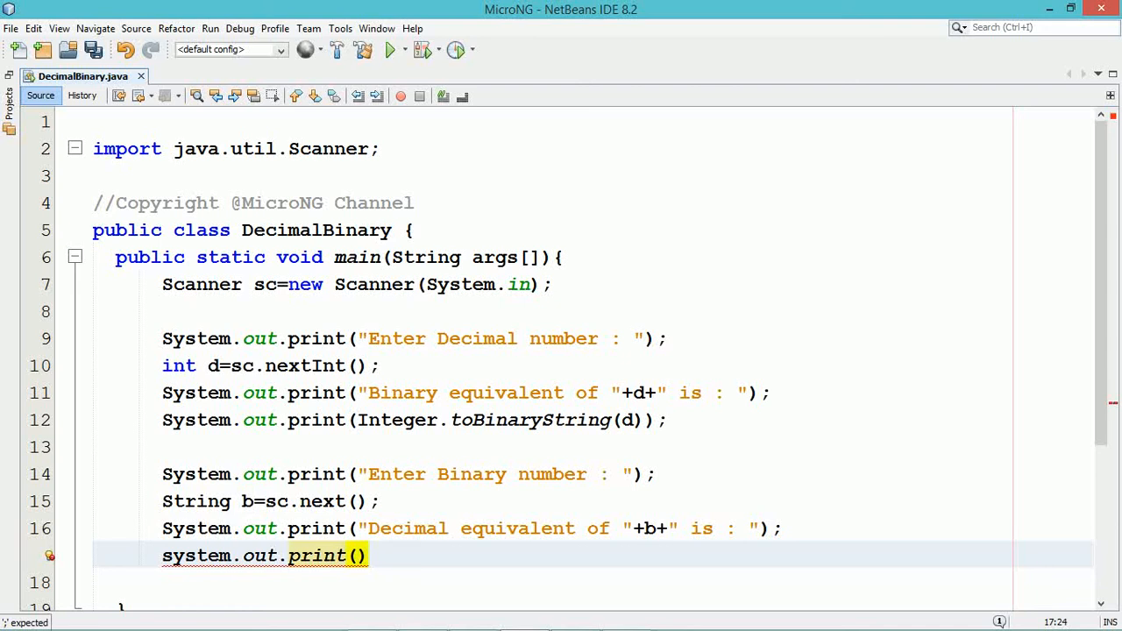
text(Integ)
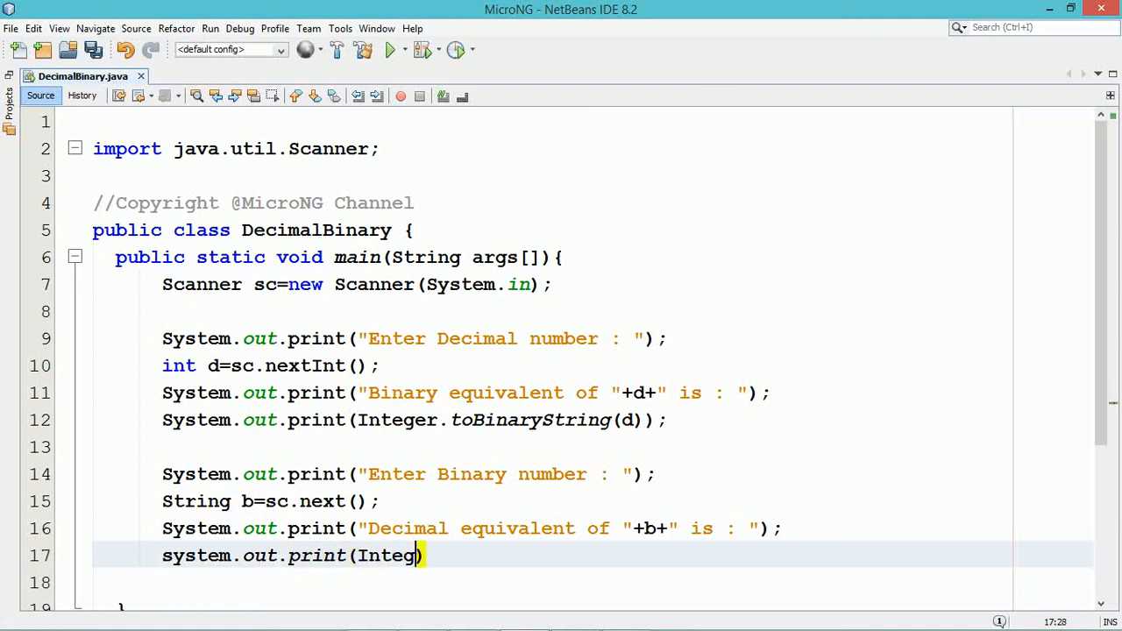
text(pas)
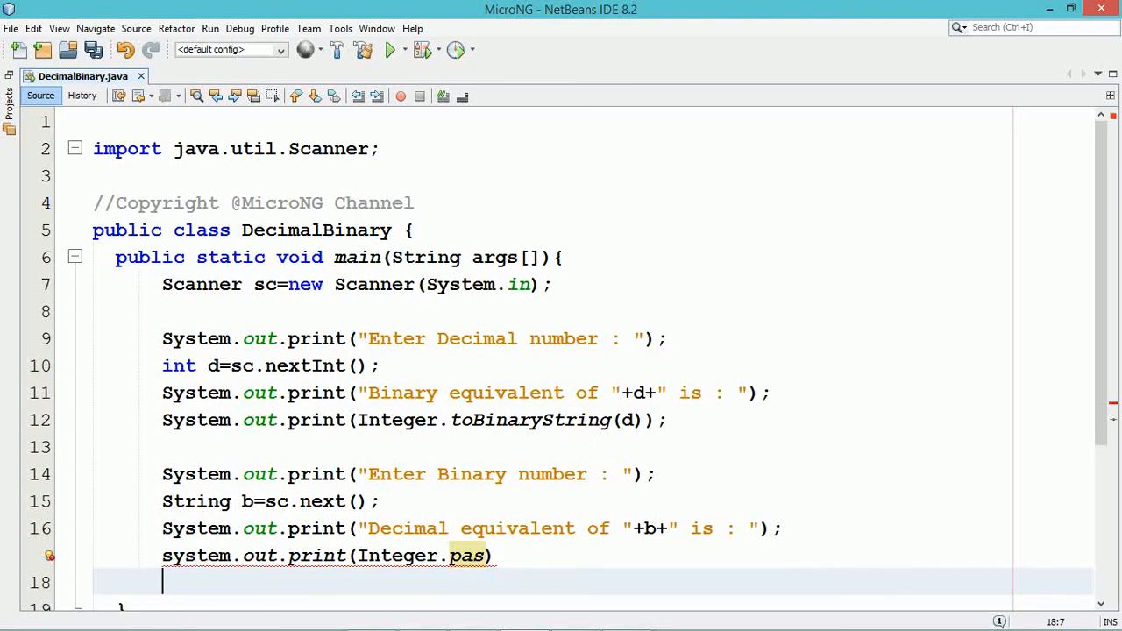
key(BackSpace)
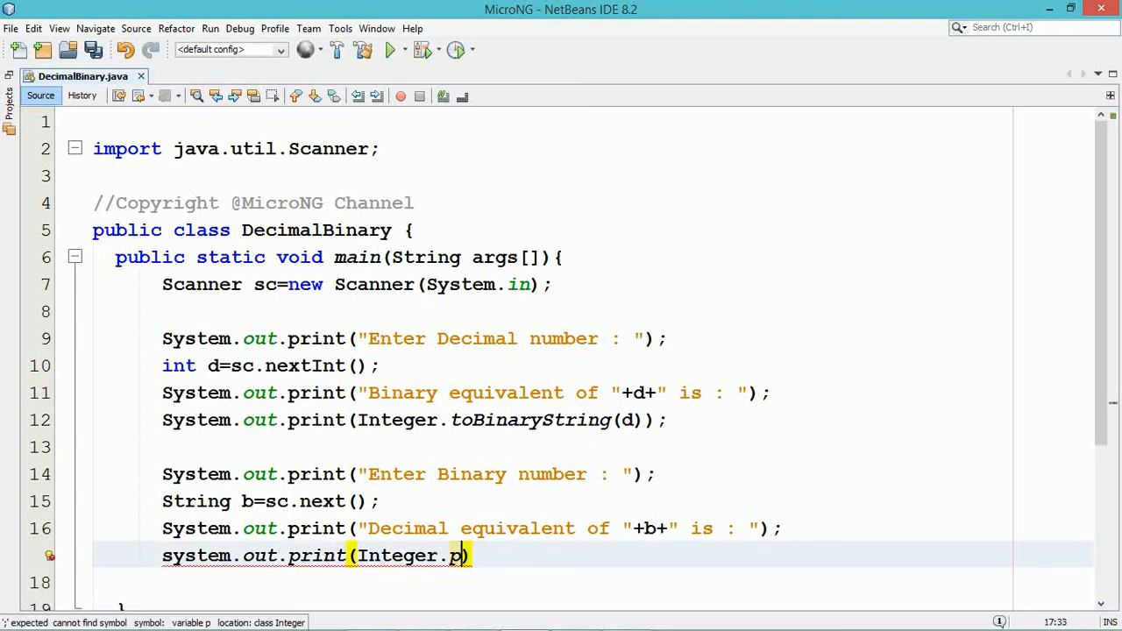
text(arseInt(, d)
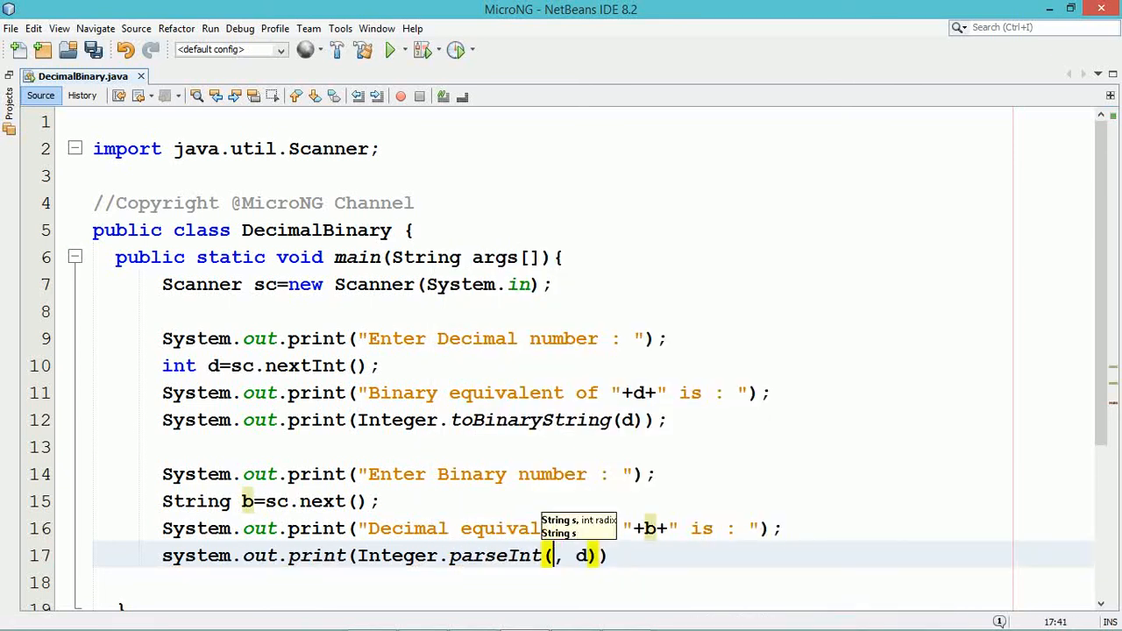
text(b)
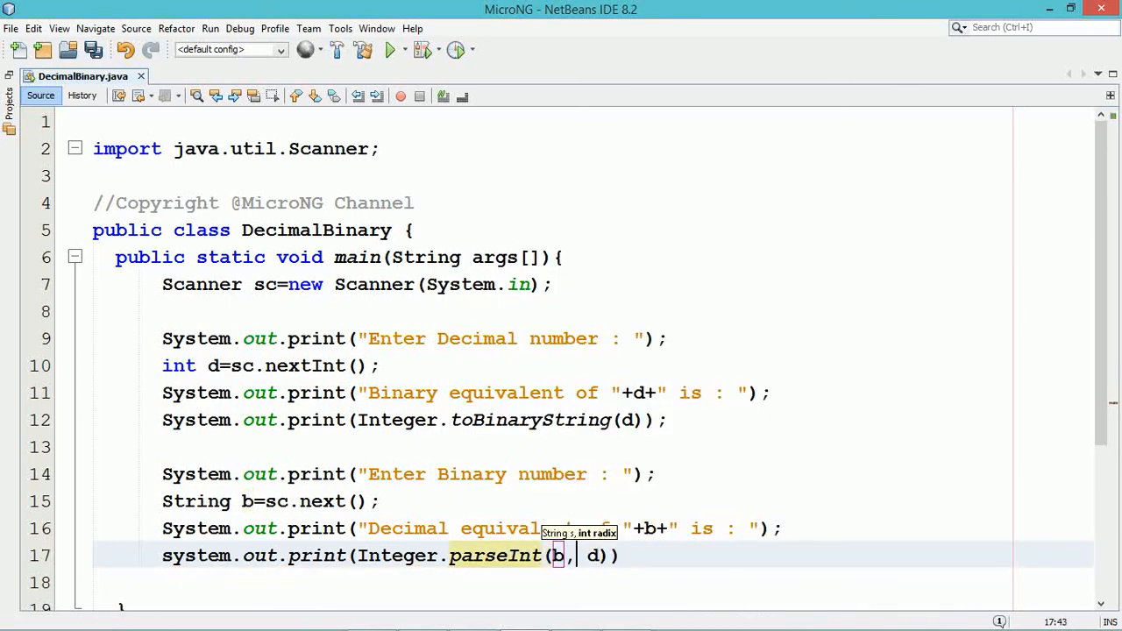
key(Backspace)
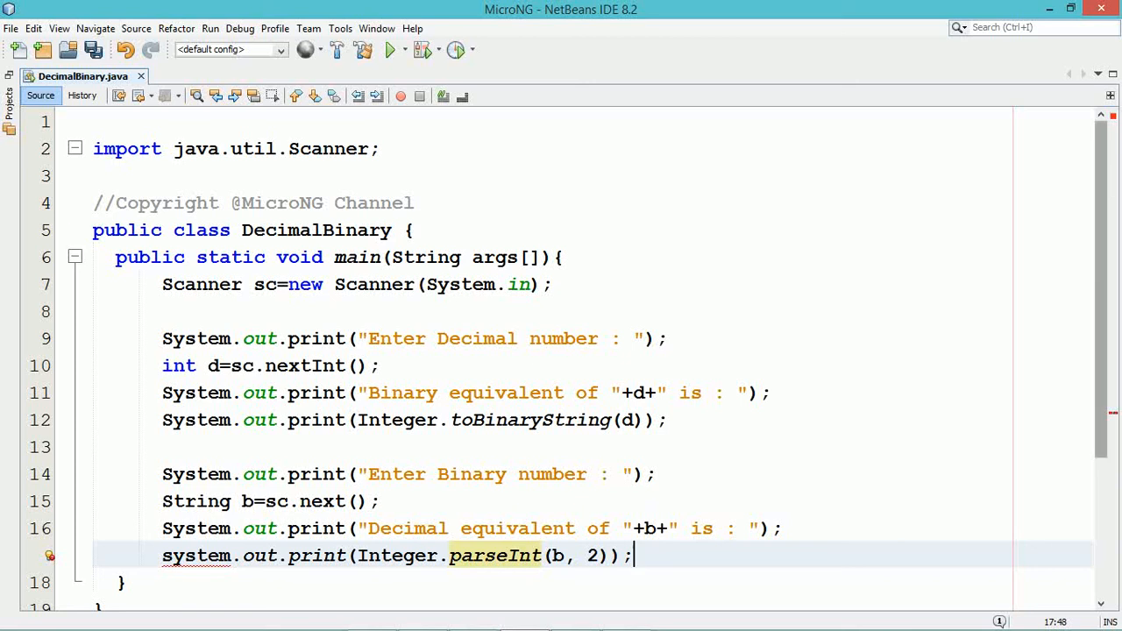
scroll(down, 3)
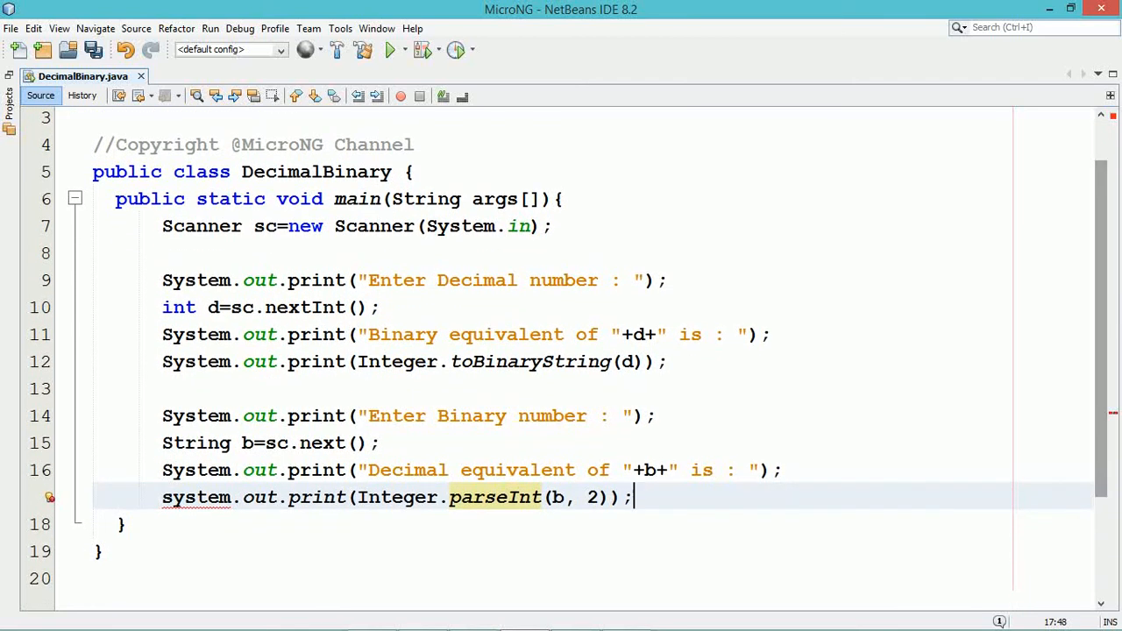